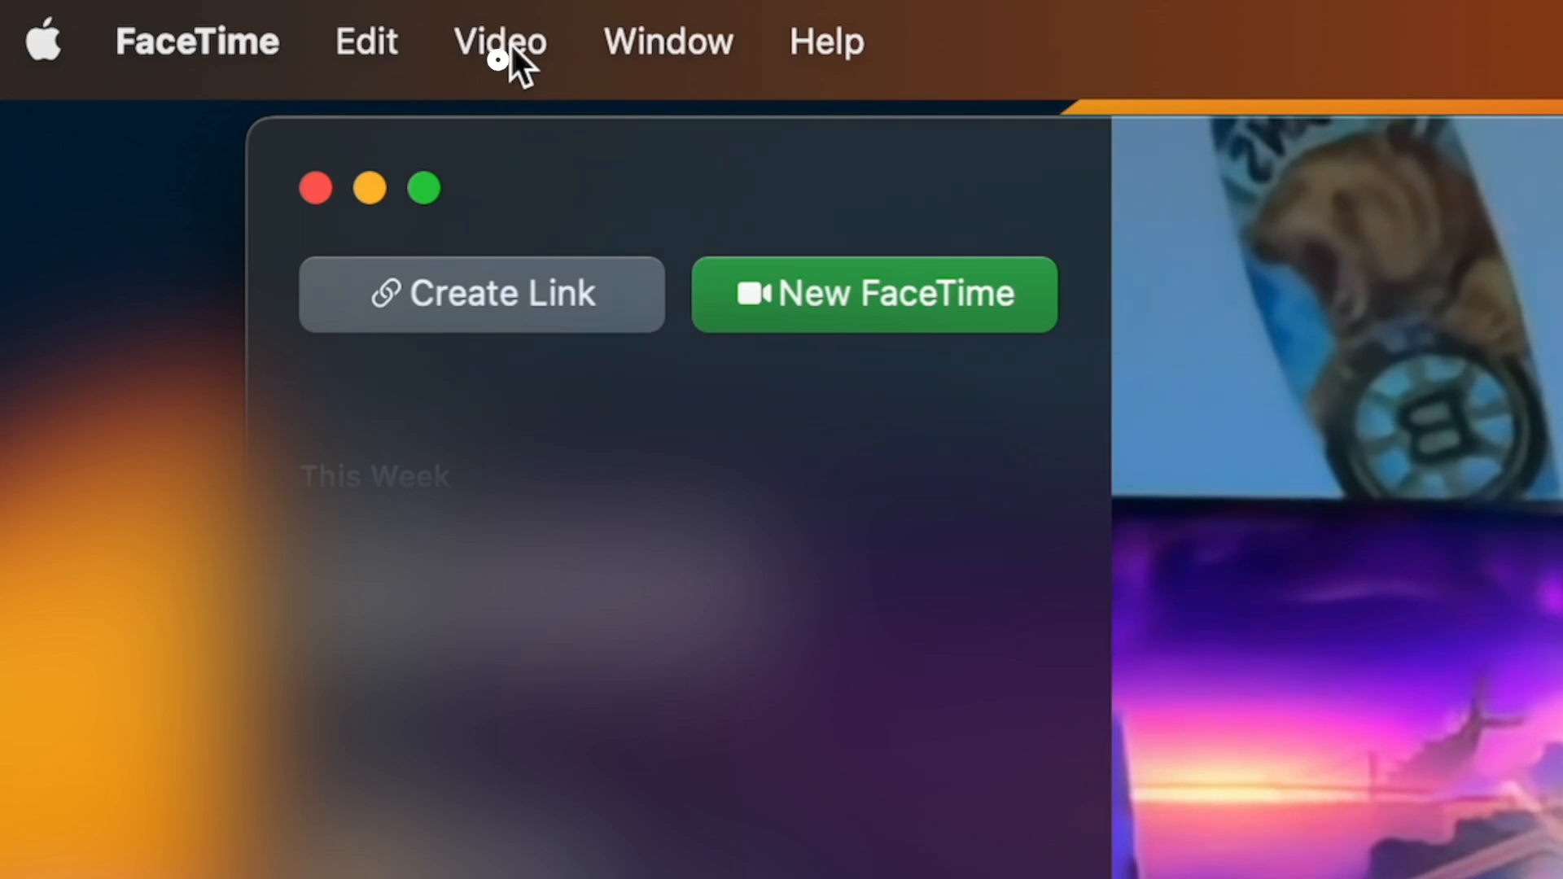
Pick which camera supplies FaceTime video from the Video menu's Camera list.
click(500, 41)
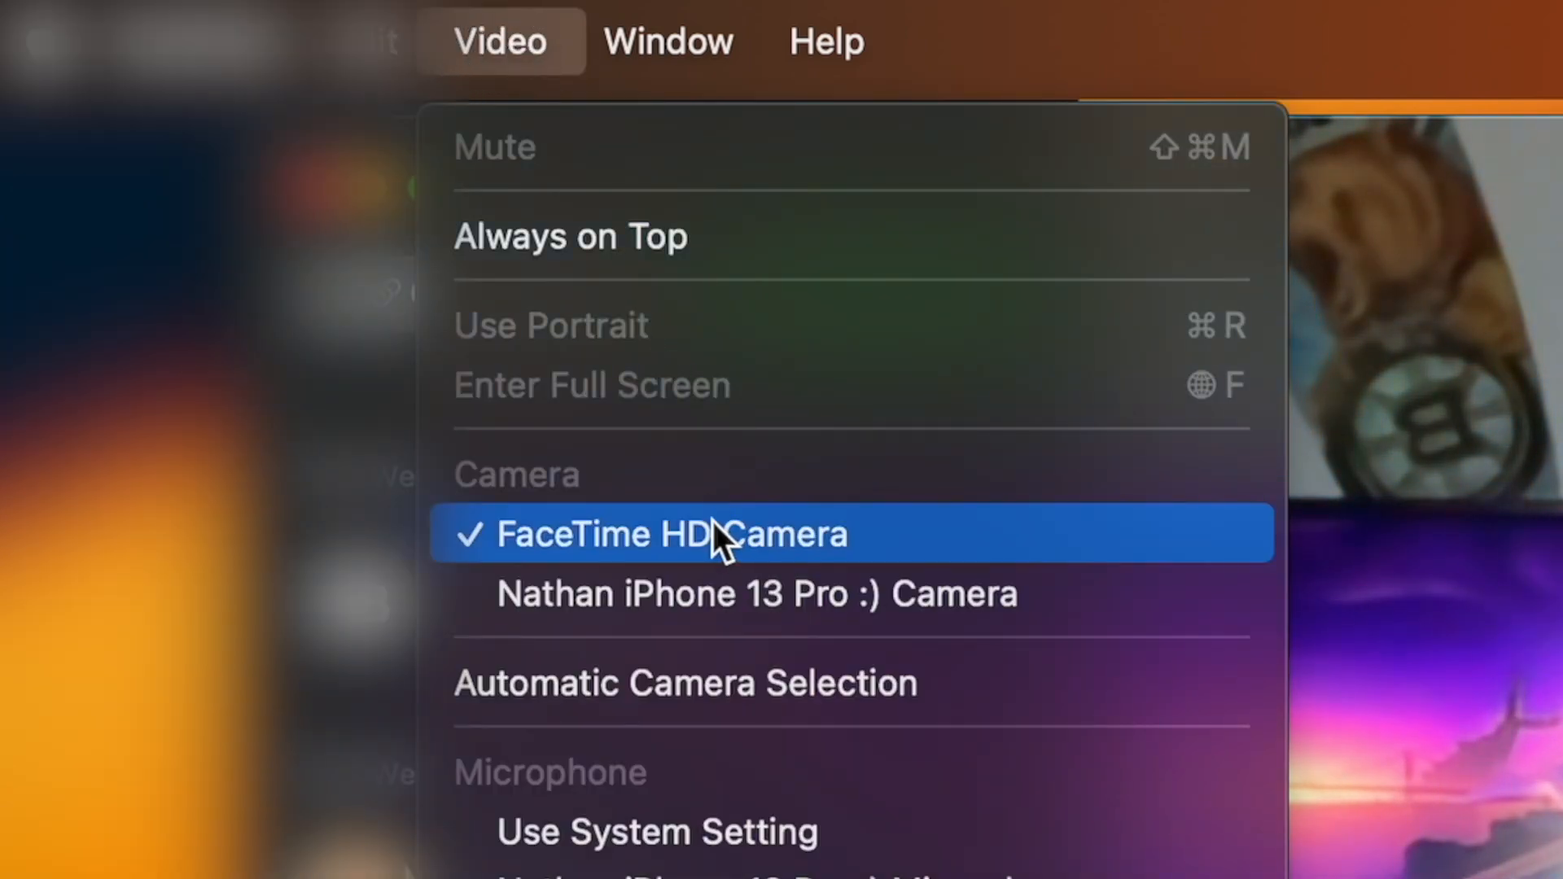
click(710, 534)
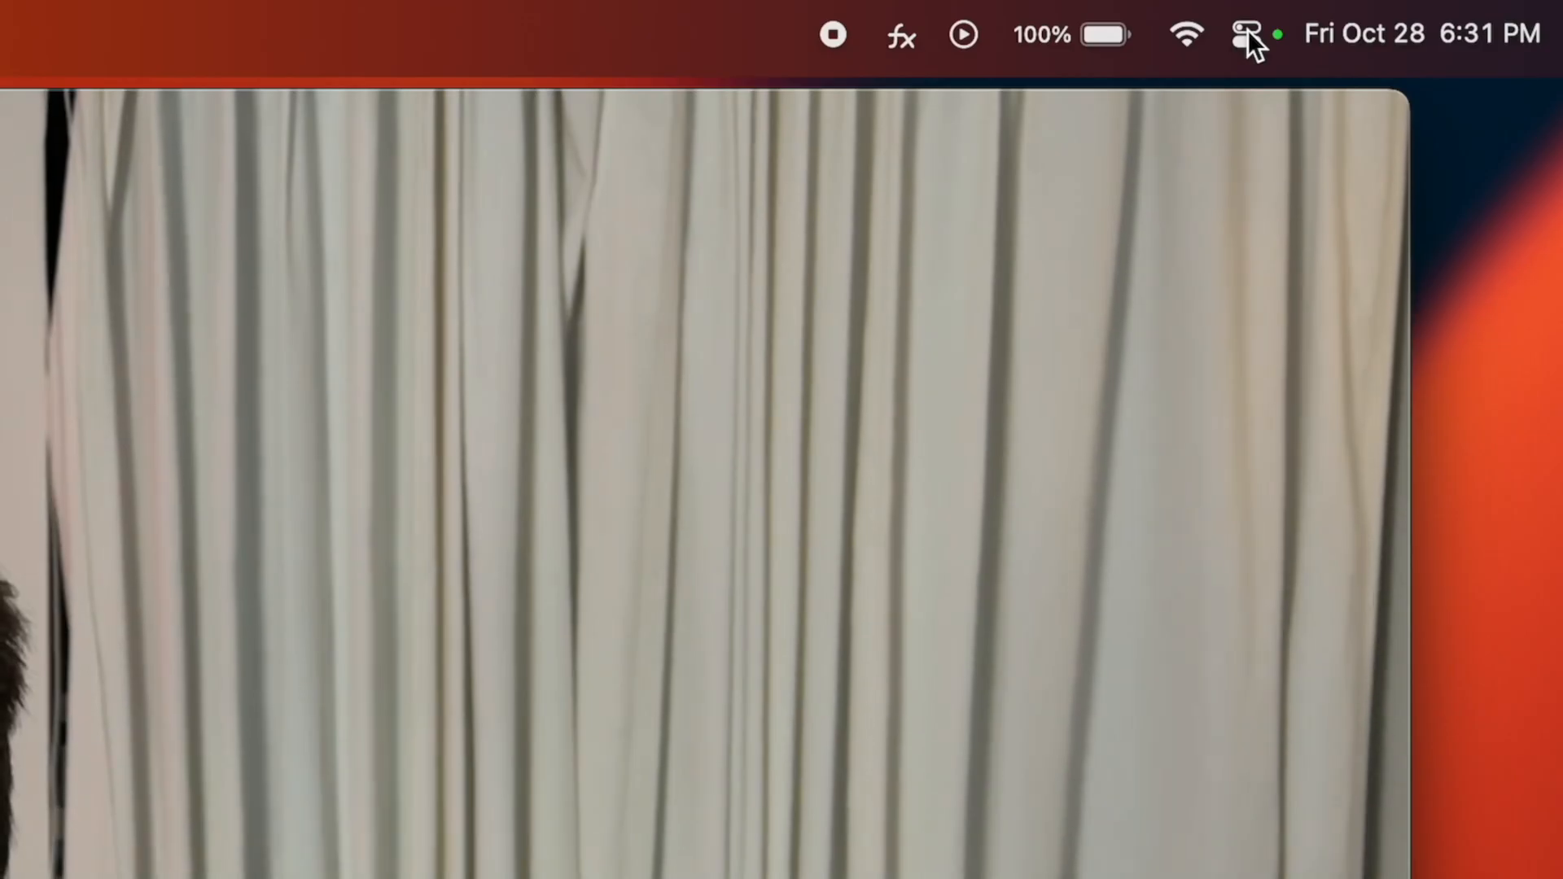
Turn Portrait blur on and off, enable Studio Light, and open Desk View.
click(1242, 31)
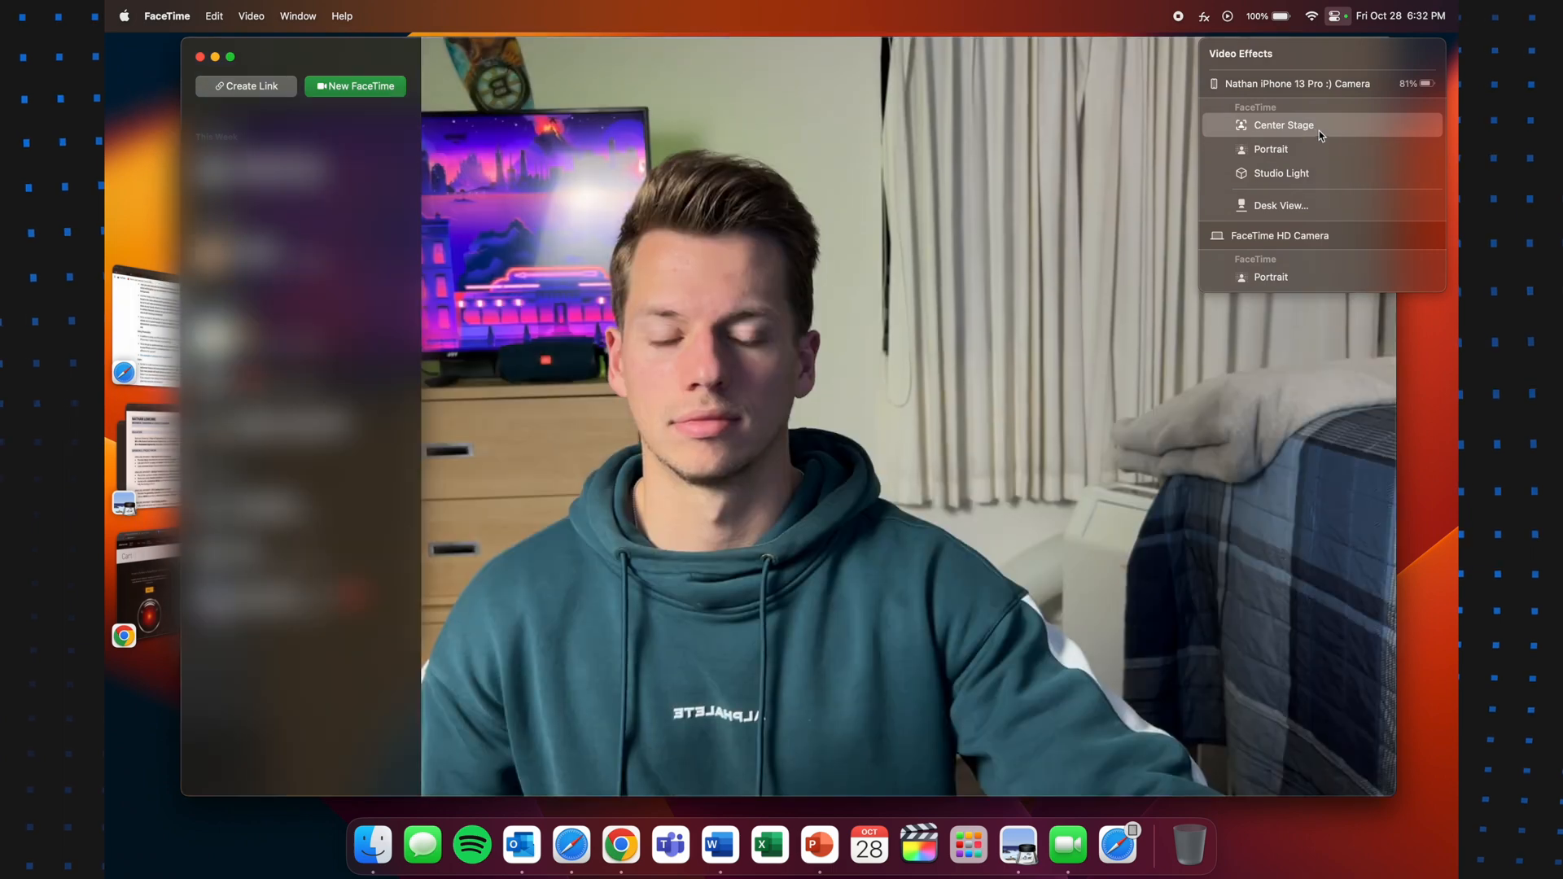
click(1271, 149)
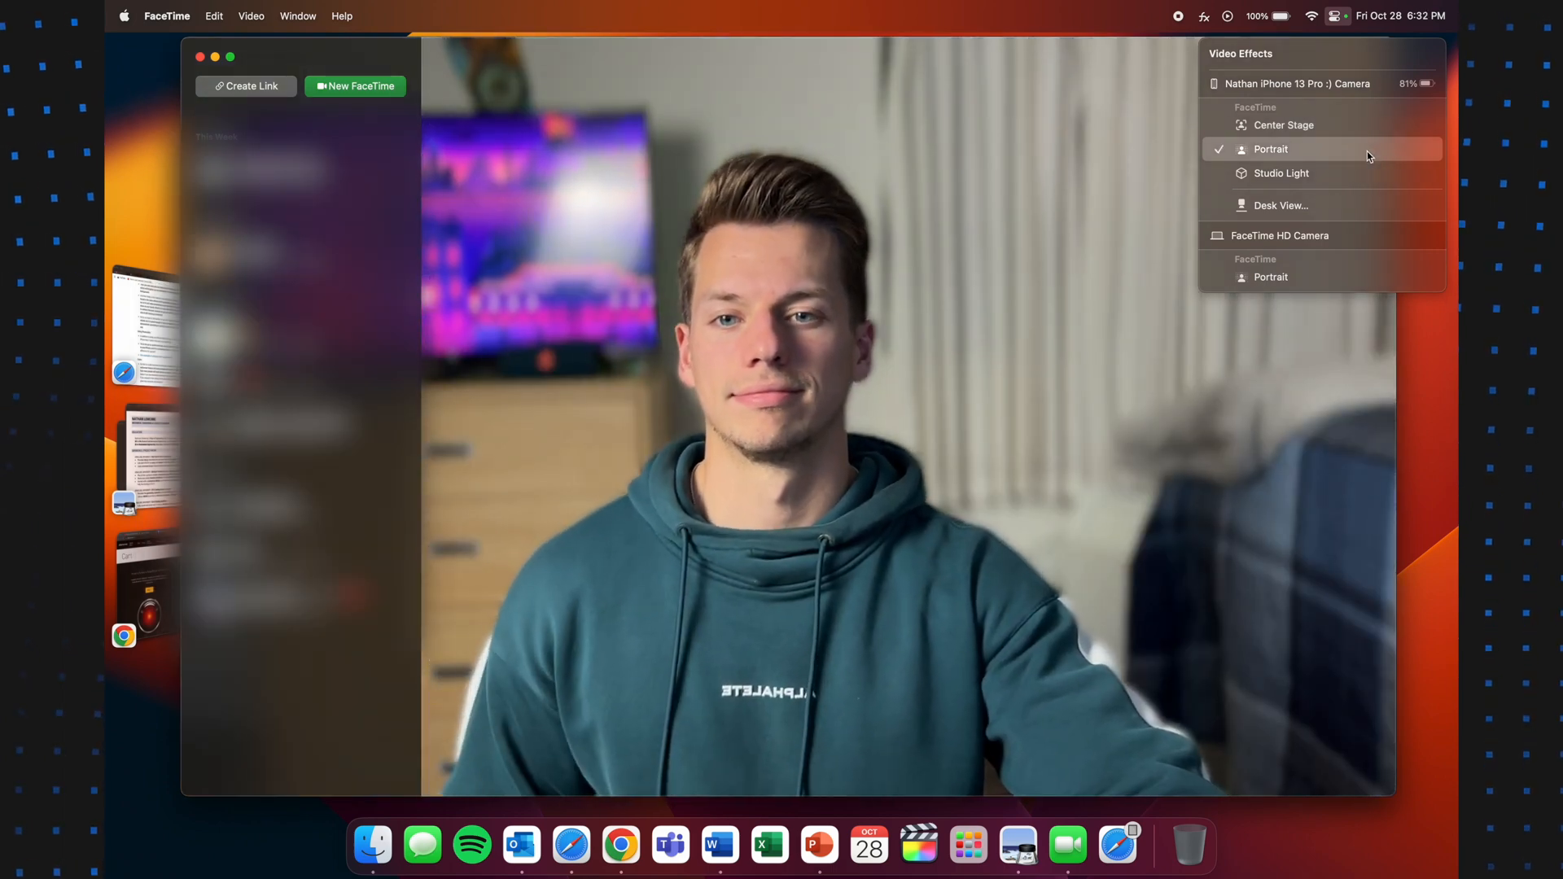
click(1271, 149)
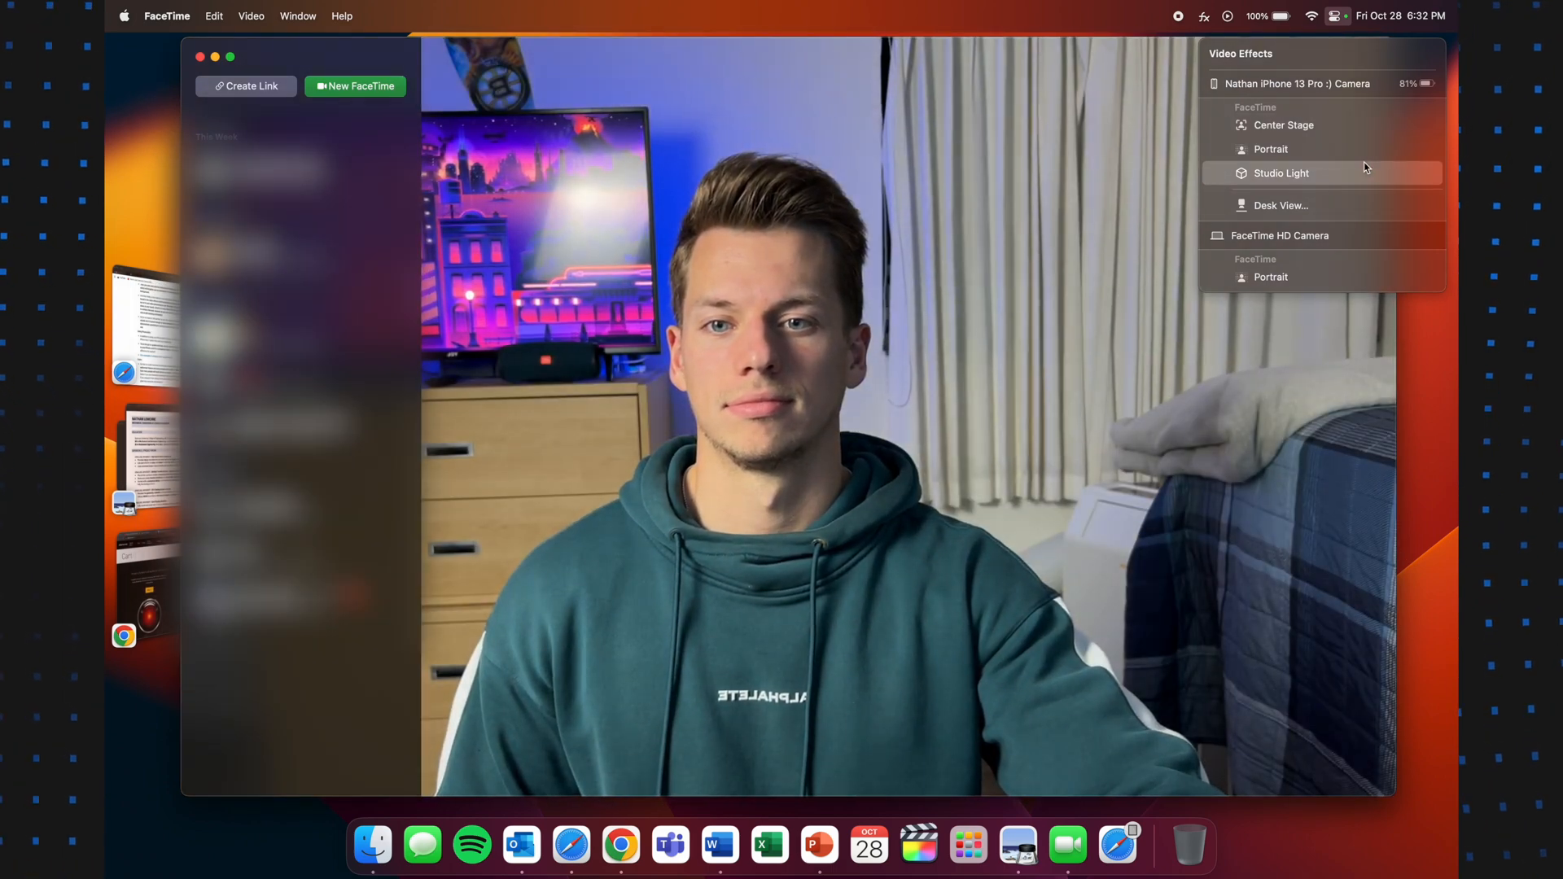
click(1281, 173)
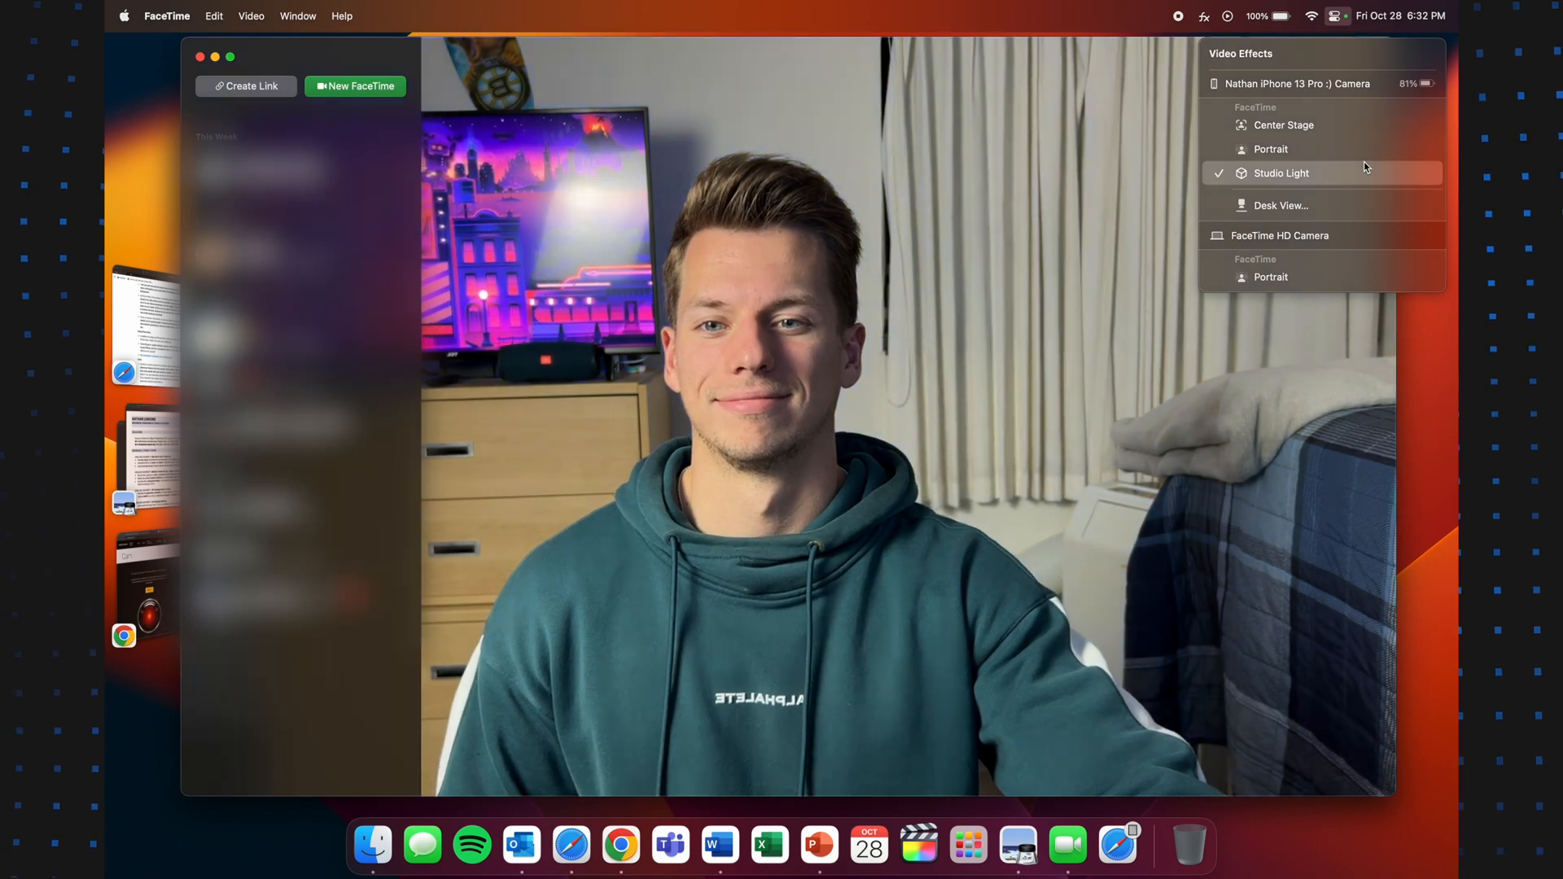
mouse_move(1372, 149)
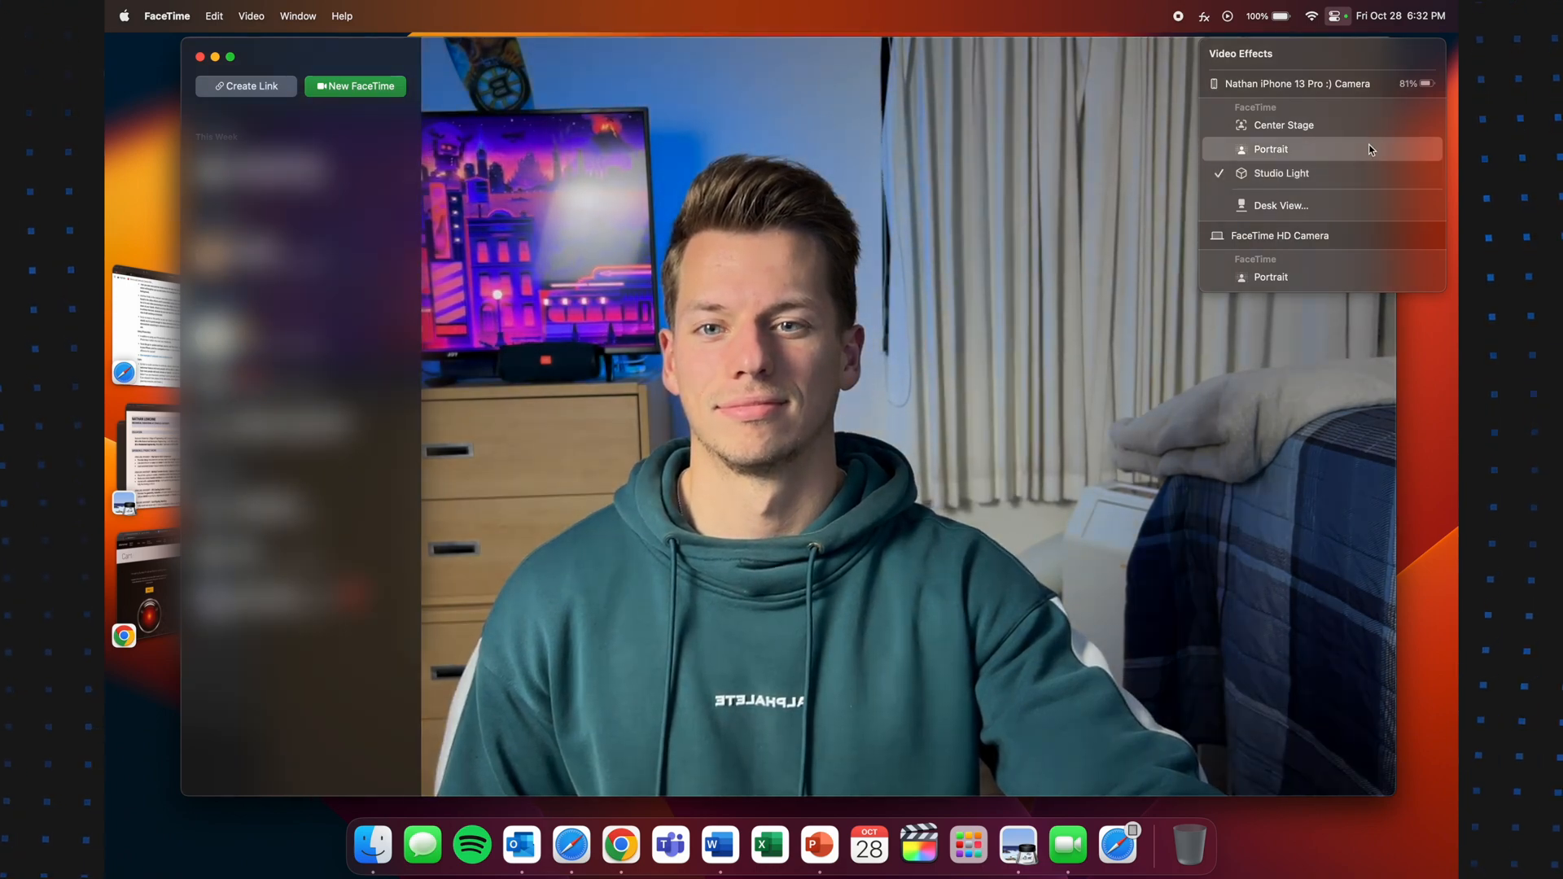
click(1280, 205)
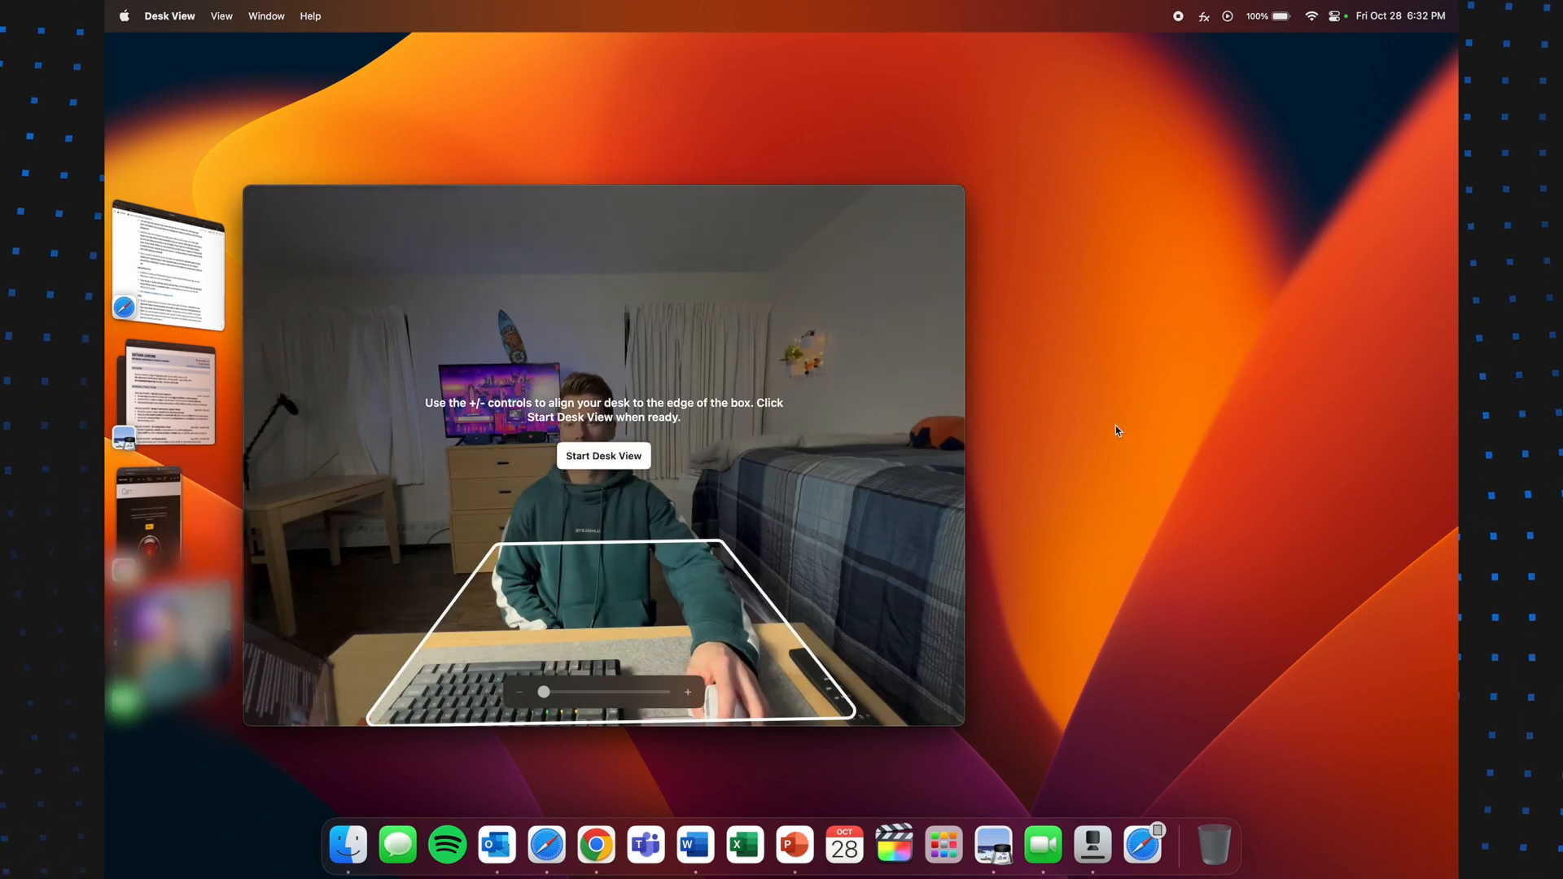
Start Desk View to show the top-down view of the desk.
click(604, 456)
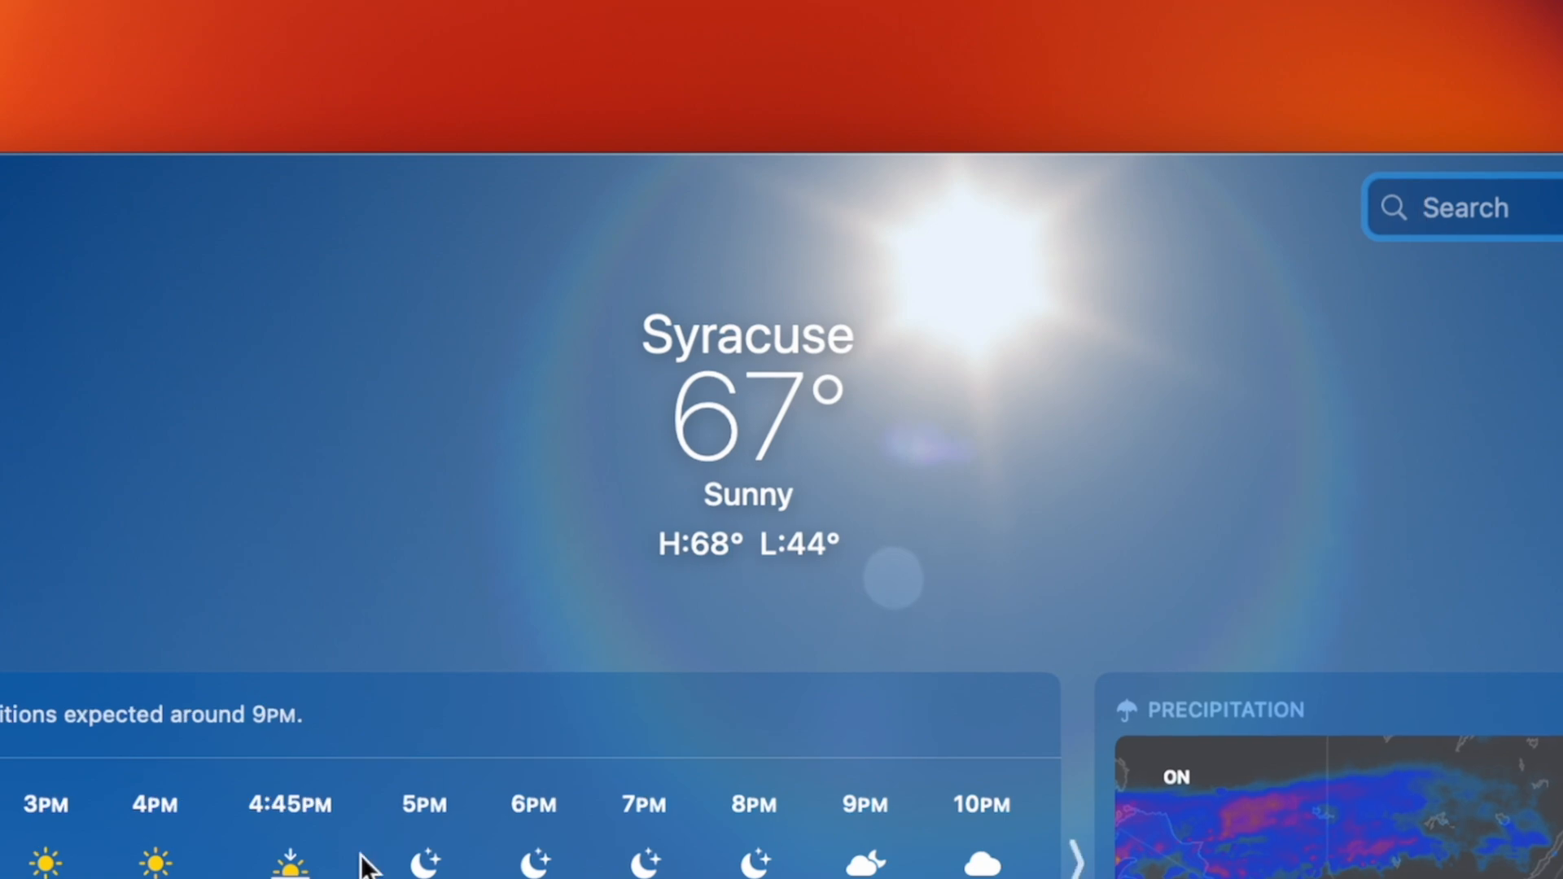
mouse_move(370, 867)
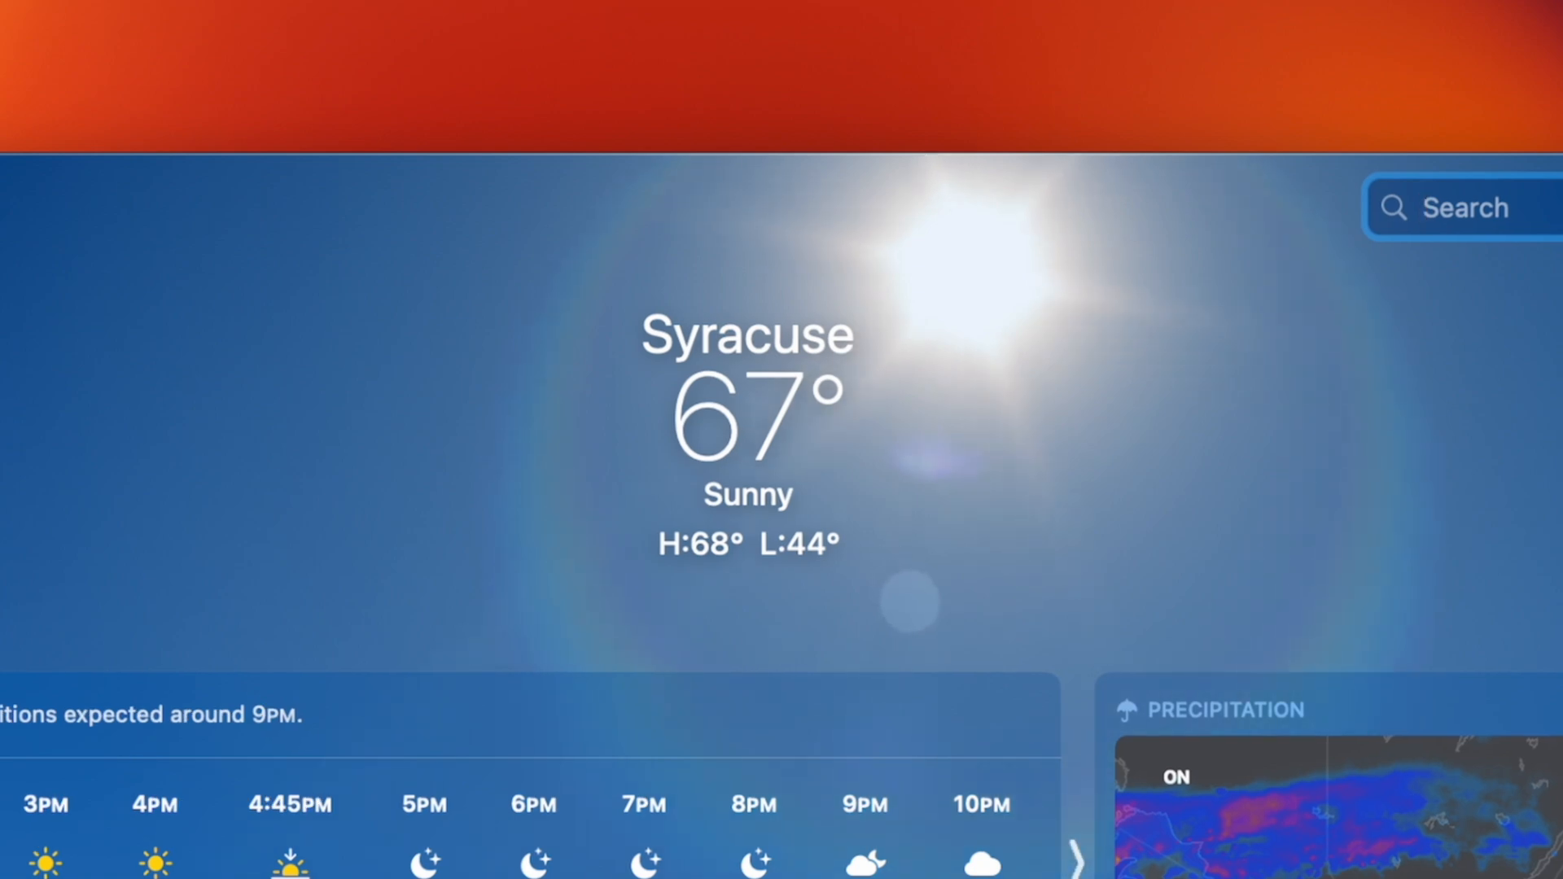
scroll(down, 3)
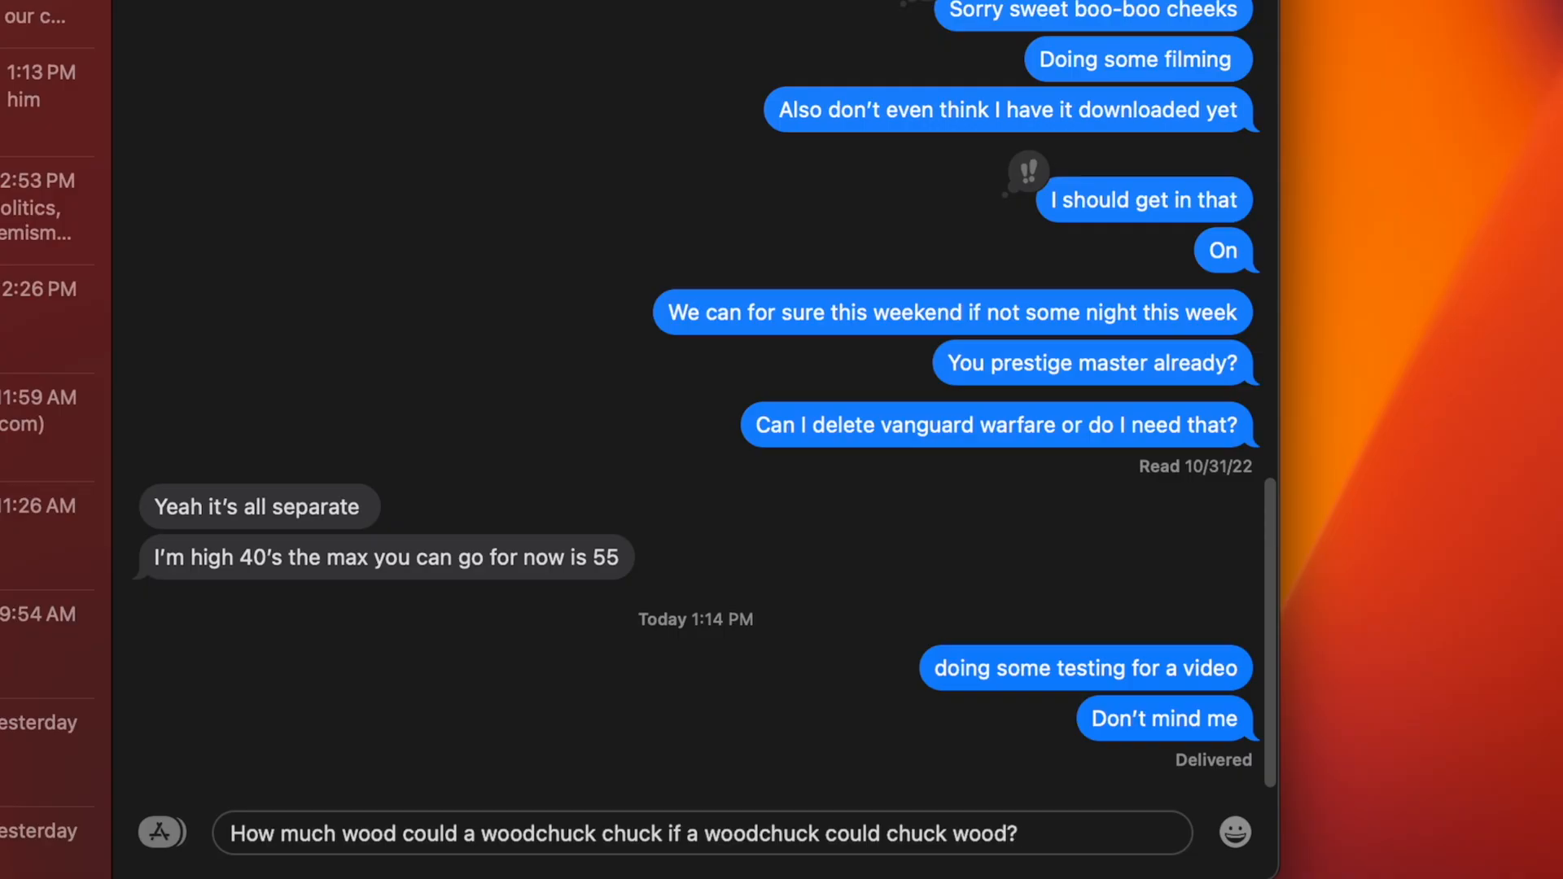
Send the drafted woodchuck tongue-twister message.
key(enter)
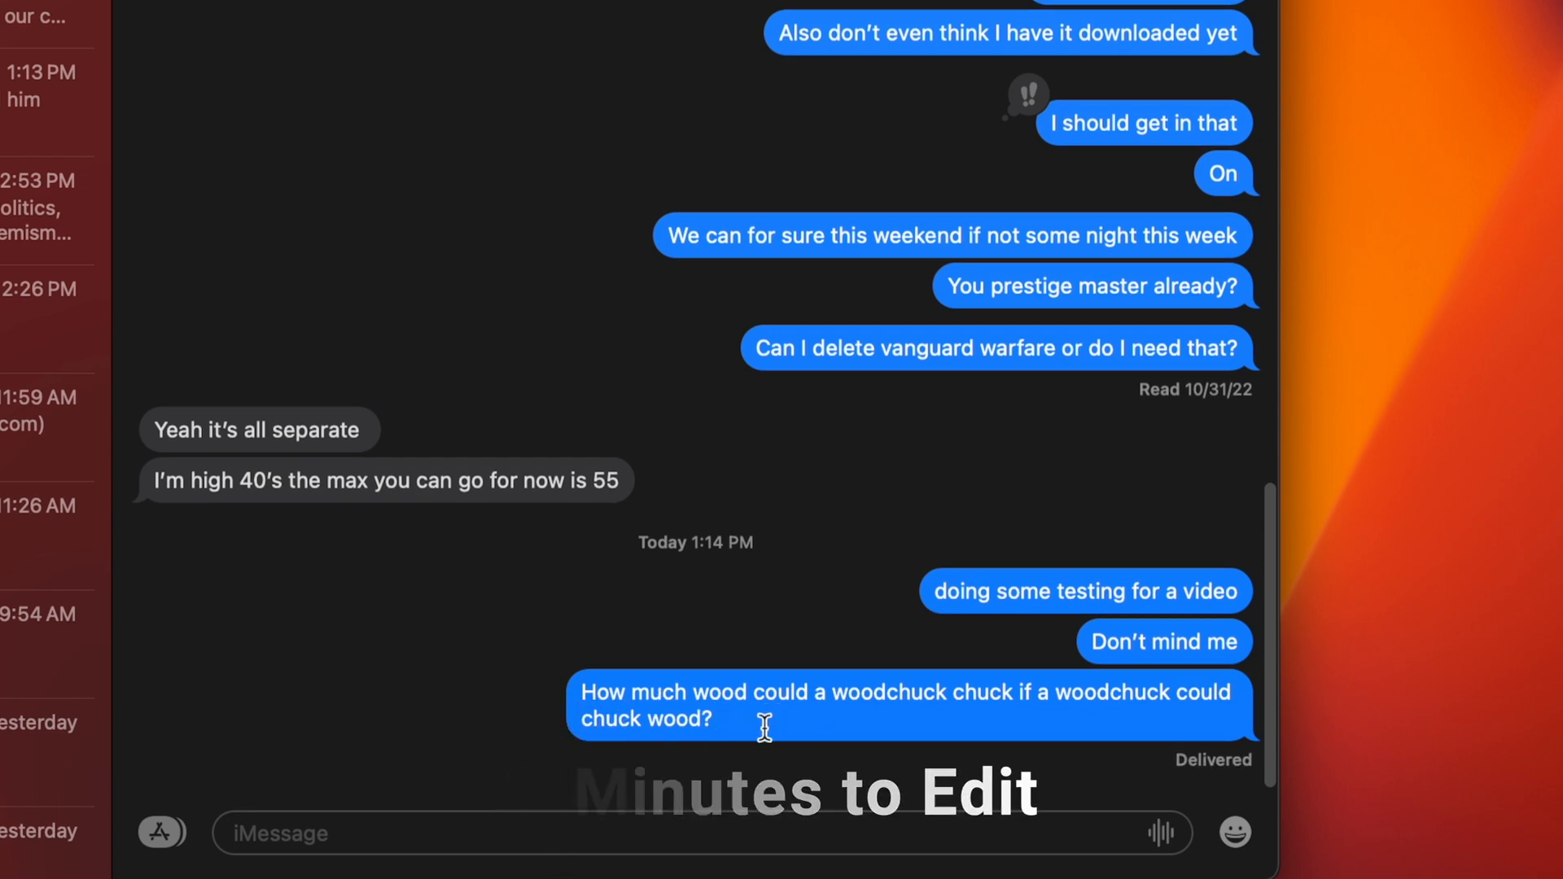
Edit the sent woodchuck message to end with ';)' and save the change.
right_click(767, 717)
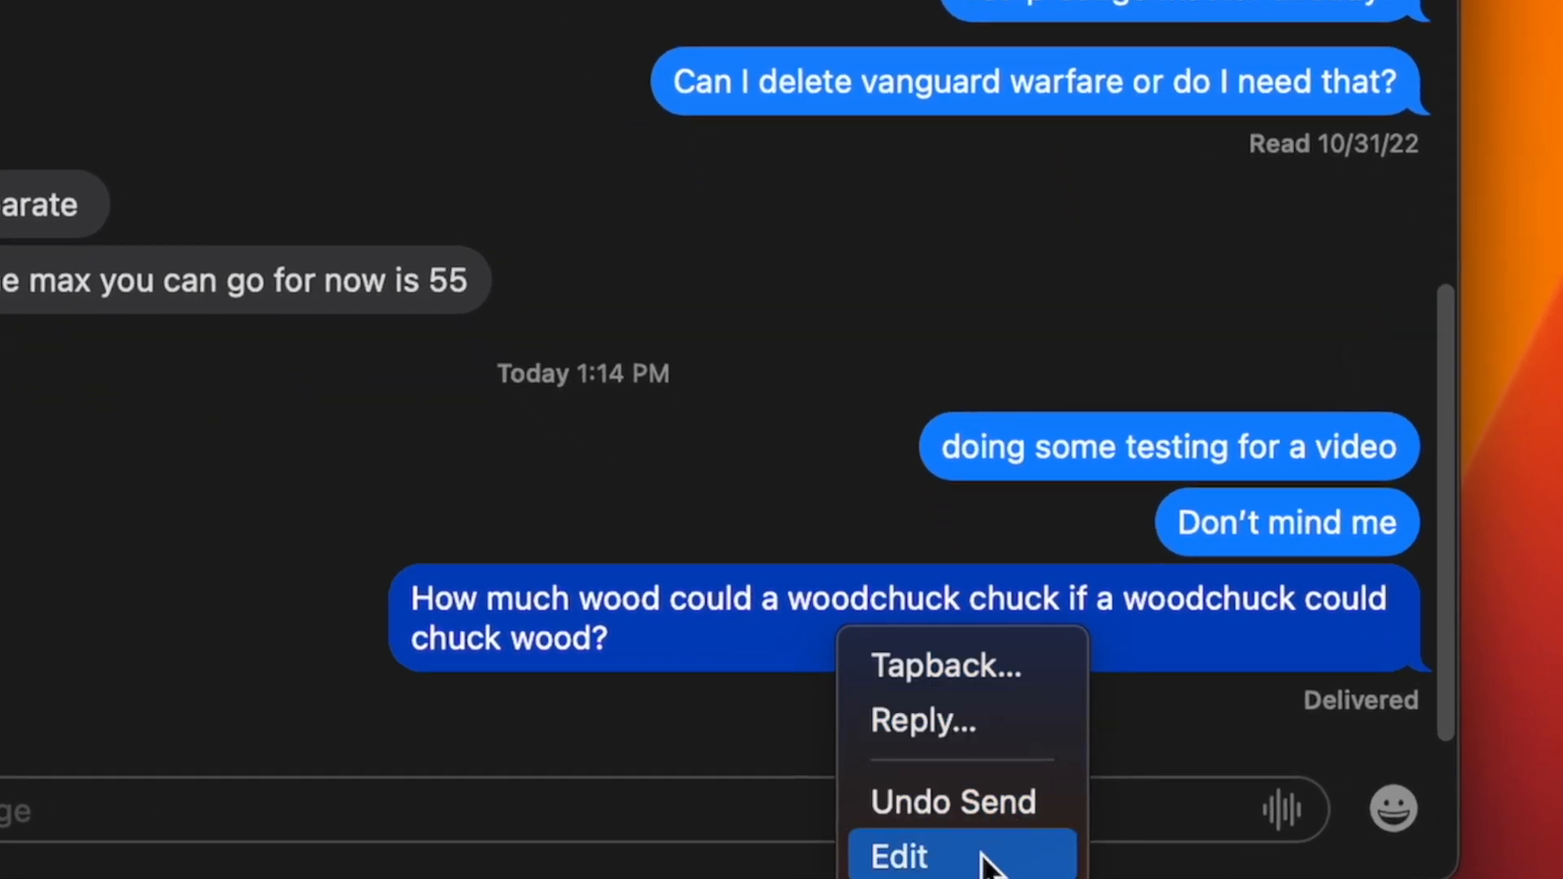
click(904, 857)
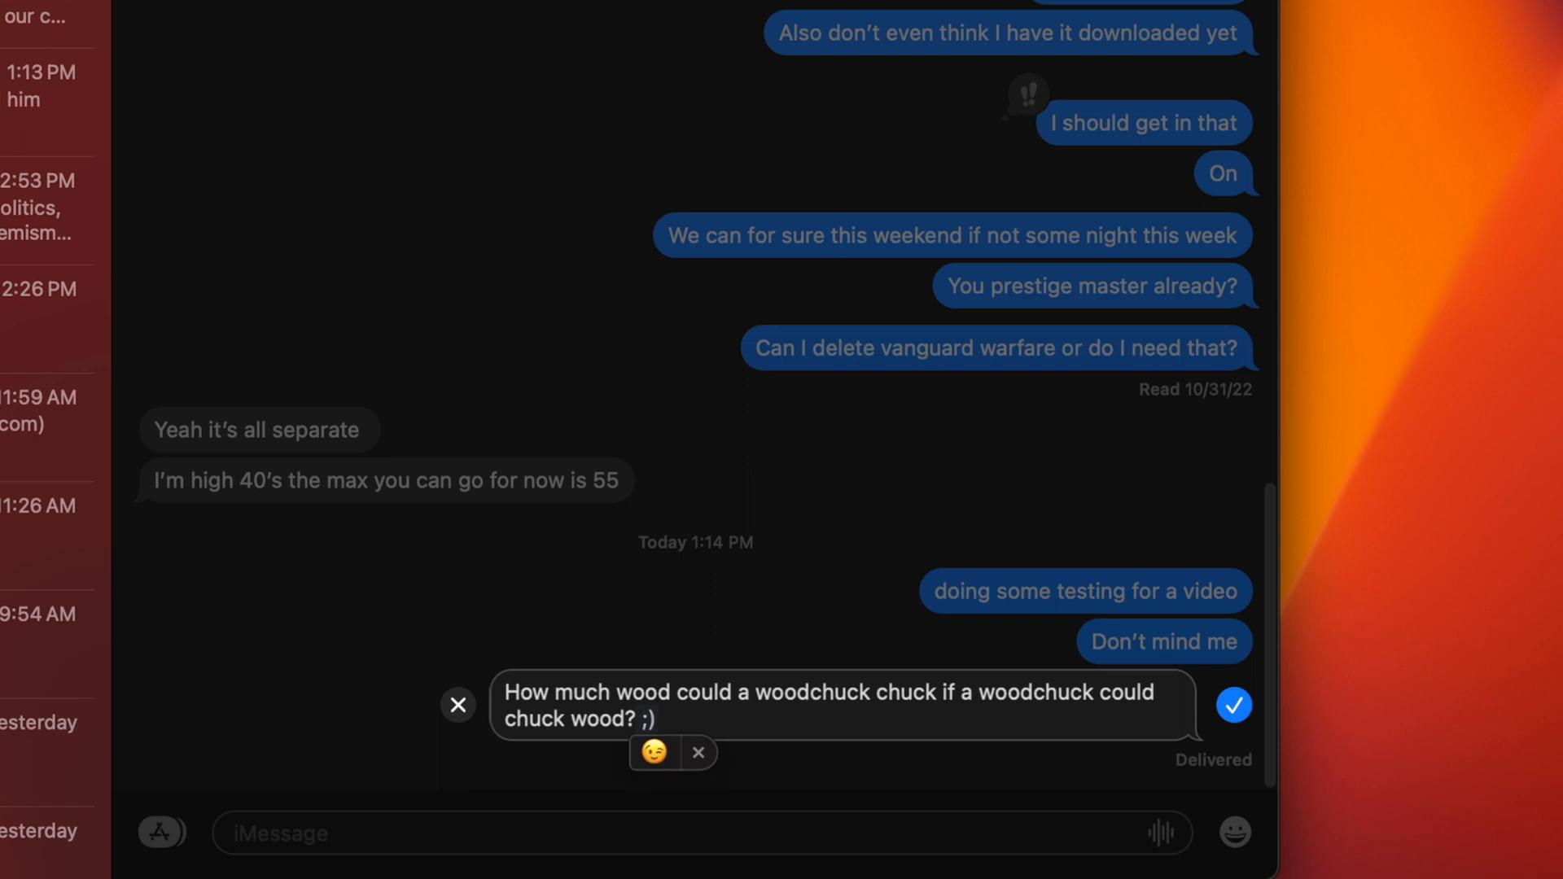
click(1236, 705)
text(Boiiiiii you better get yo ugly as* out my face)
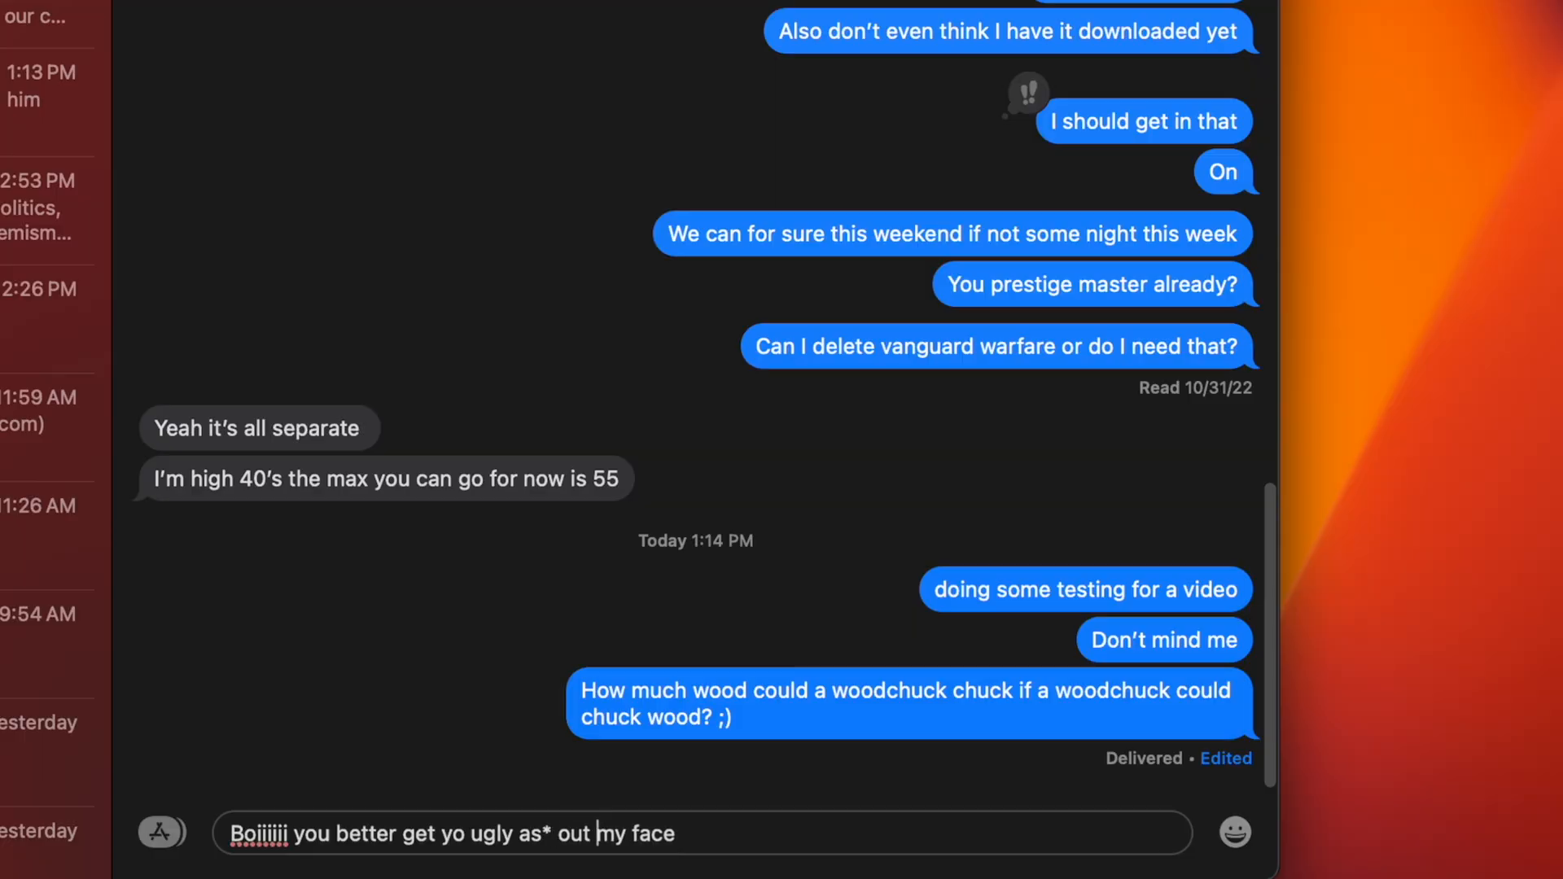
mouse_move(712, 835)
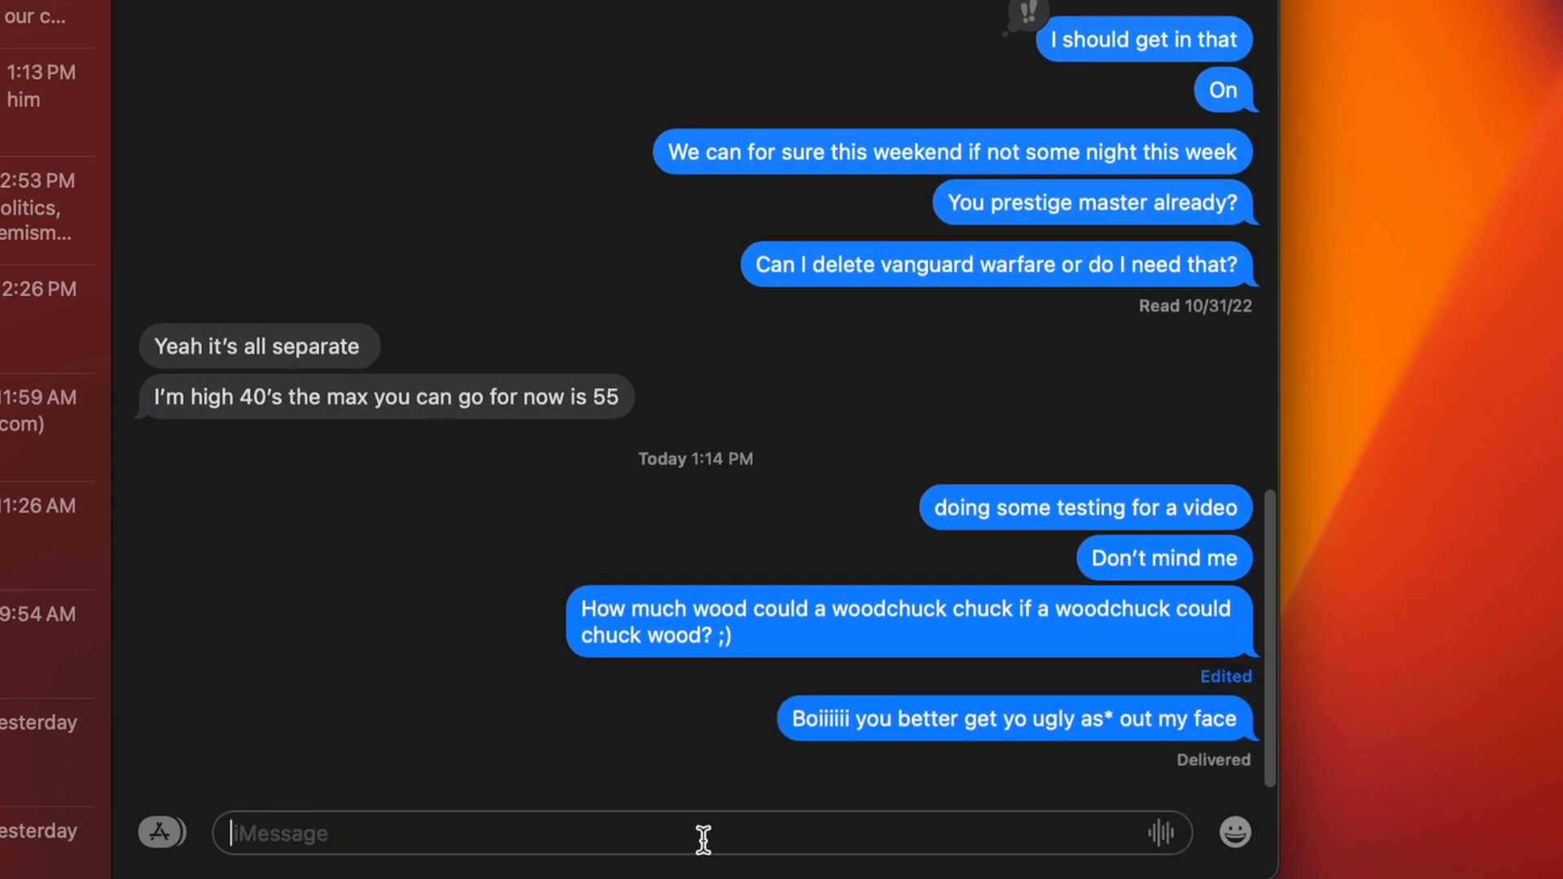
mouse_move(1064, 720)
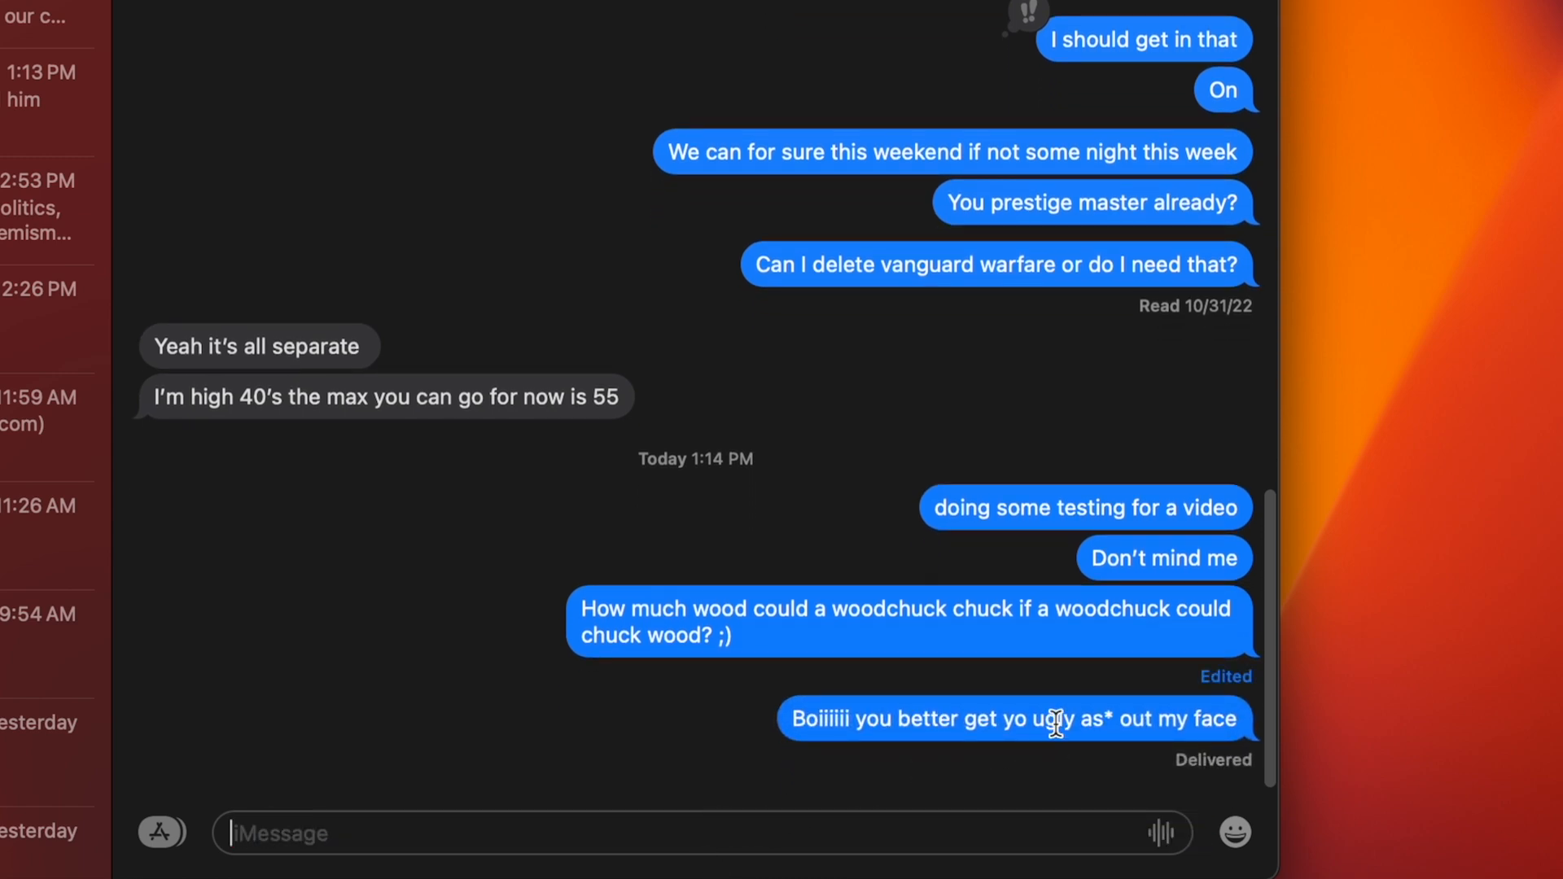
Unsend the latest sent messages with Undo Send, twice in a row.
right_click(1052, 720)
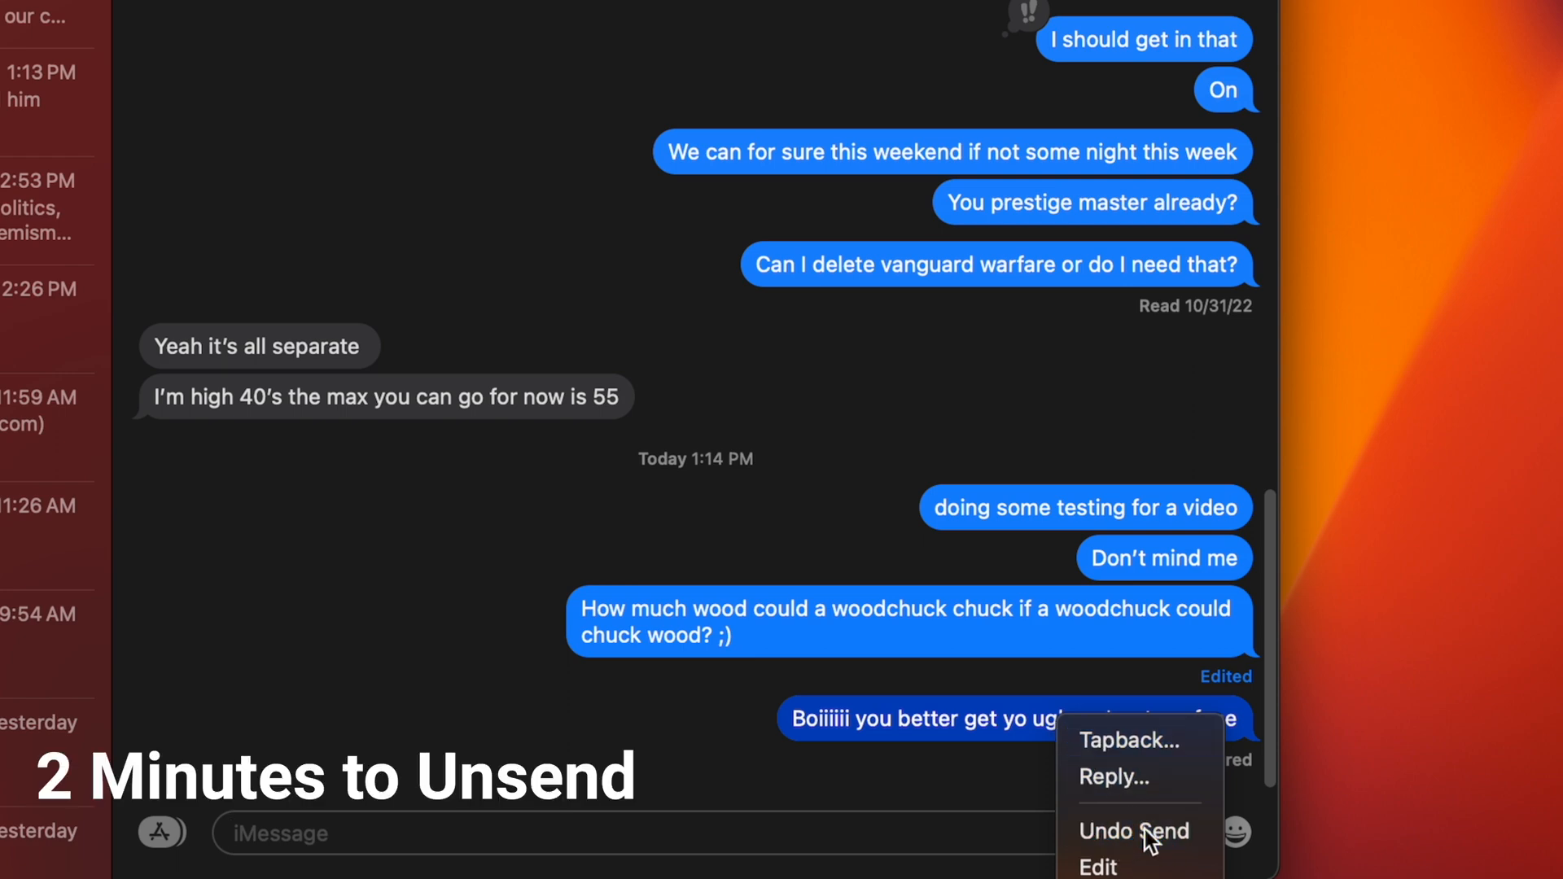
click(1134, 832)
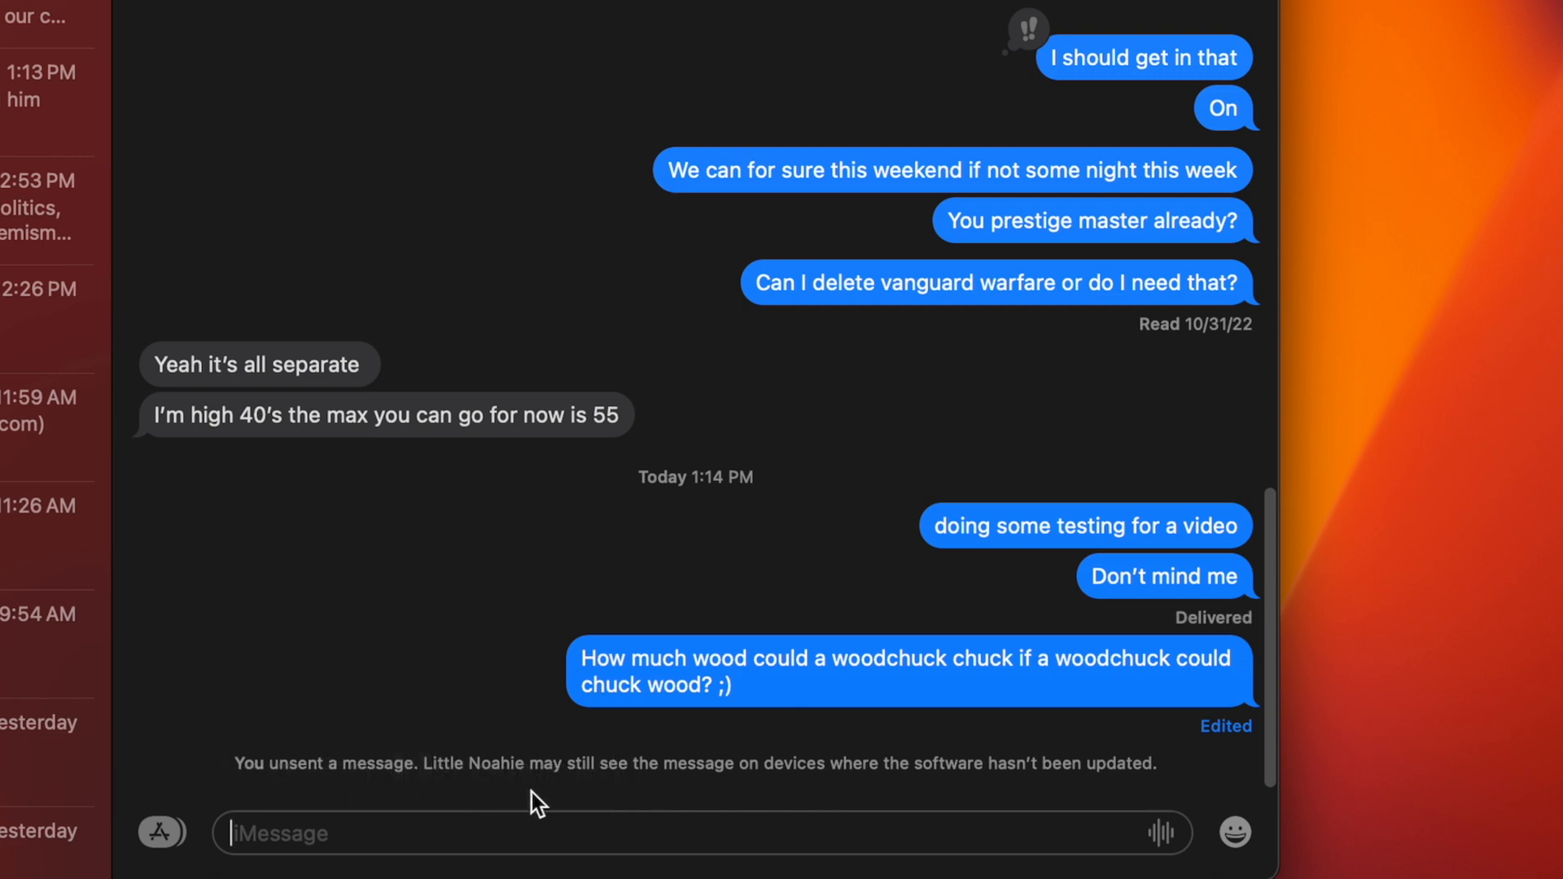
mouse_move(809, 822)
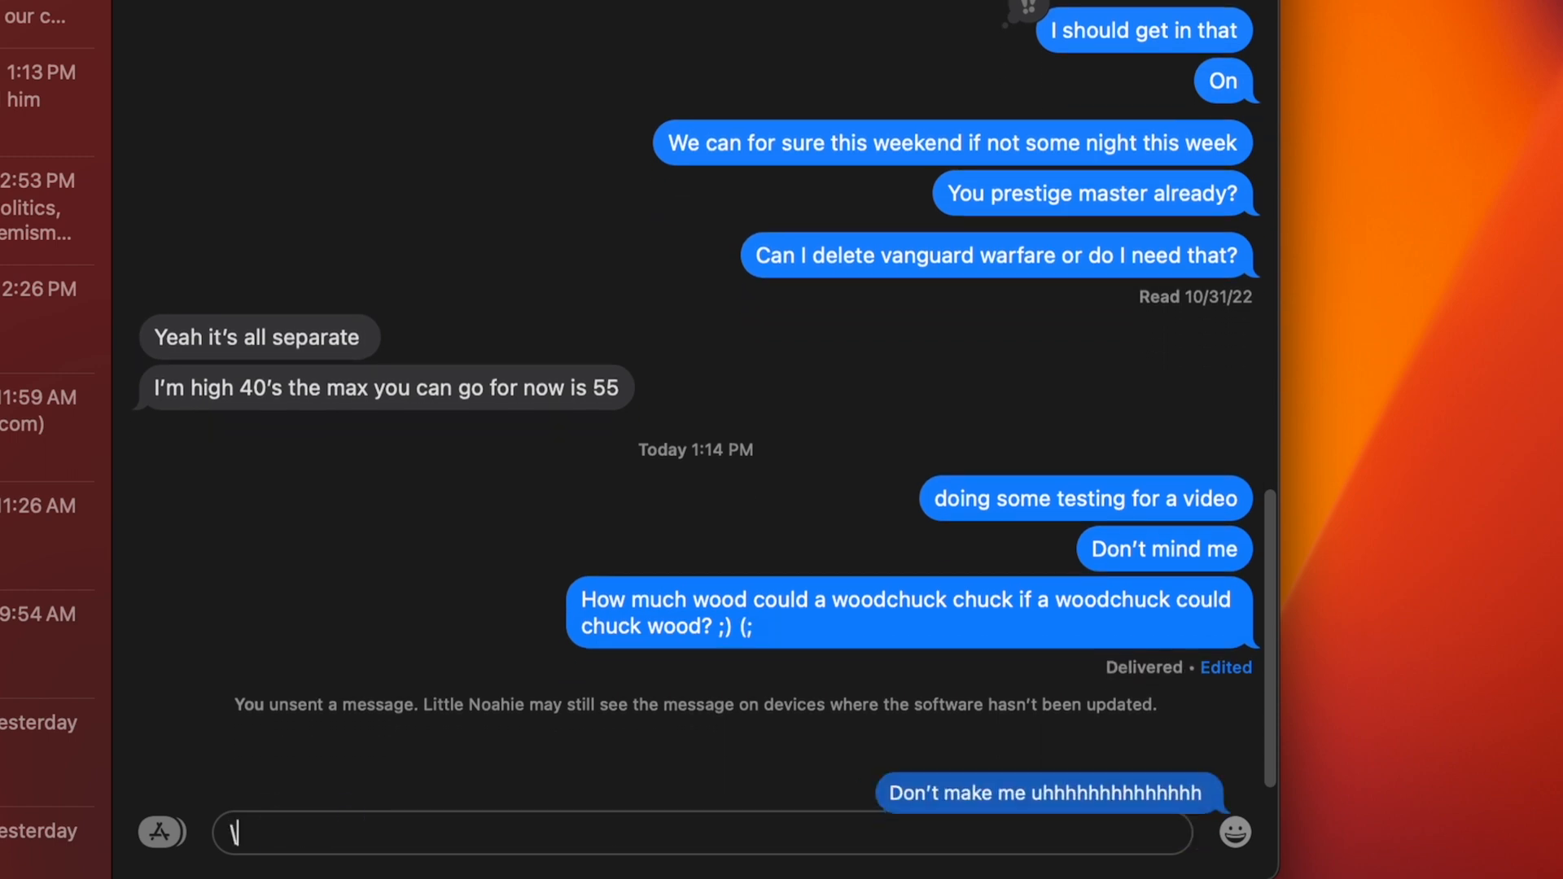
scroll(down, 3)
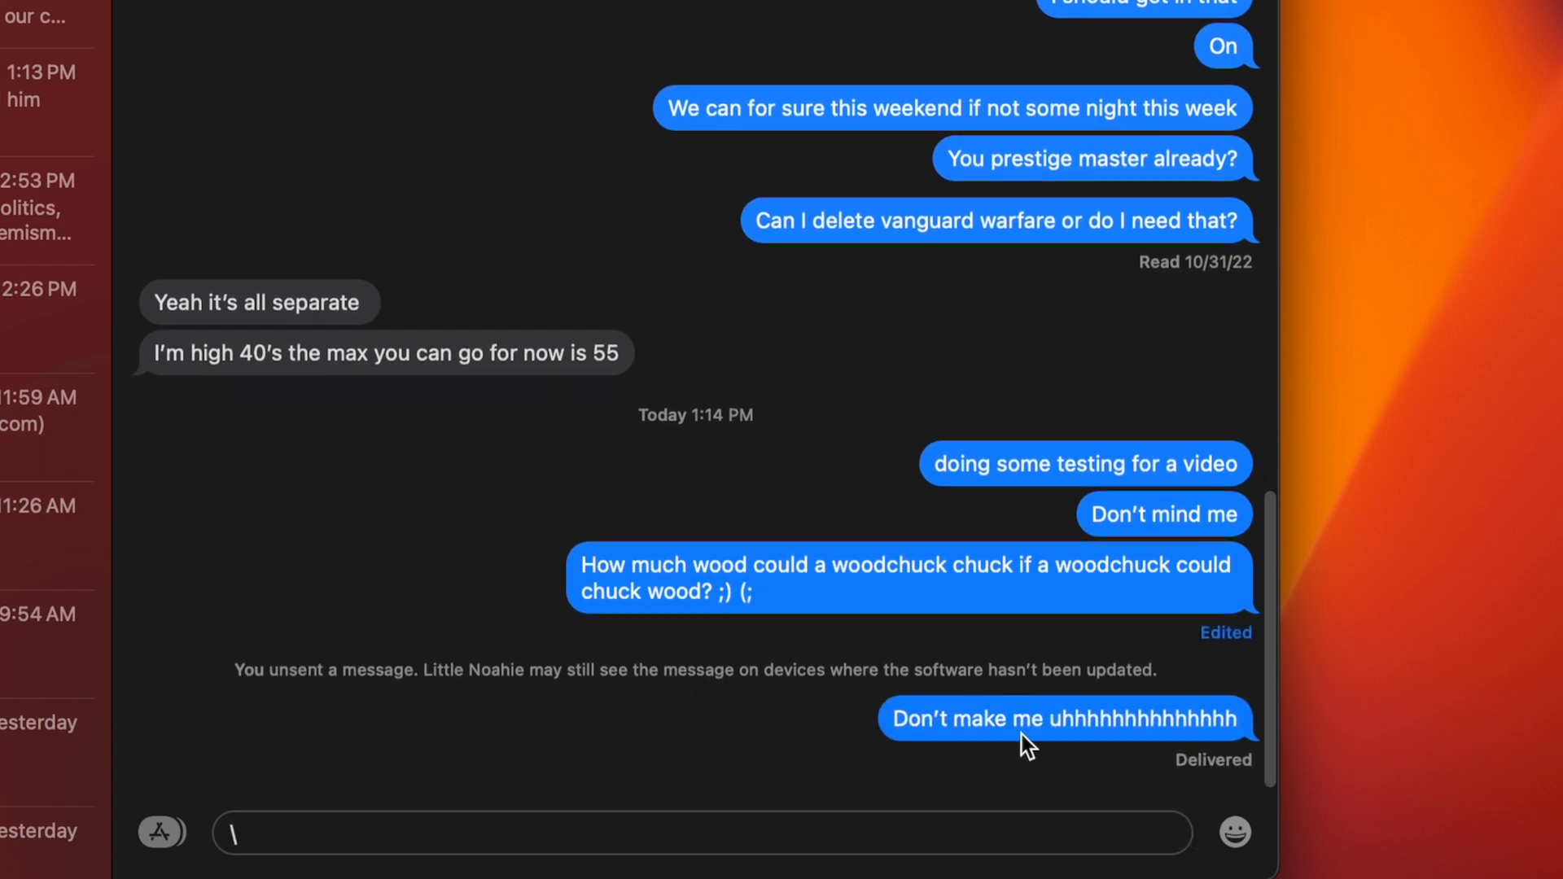
right_click(1027, 743)
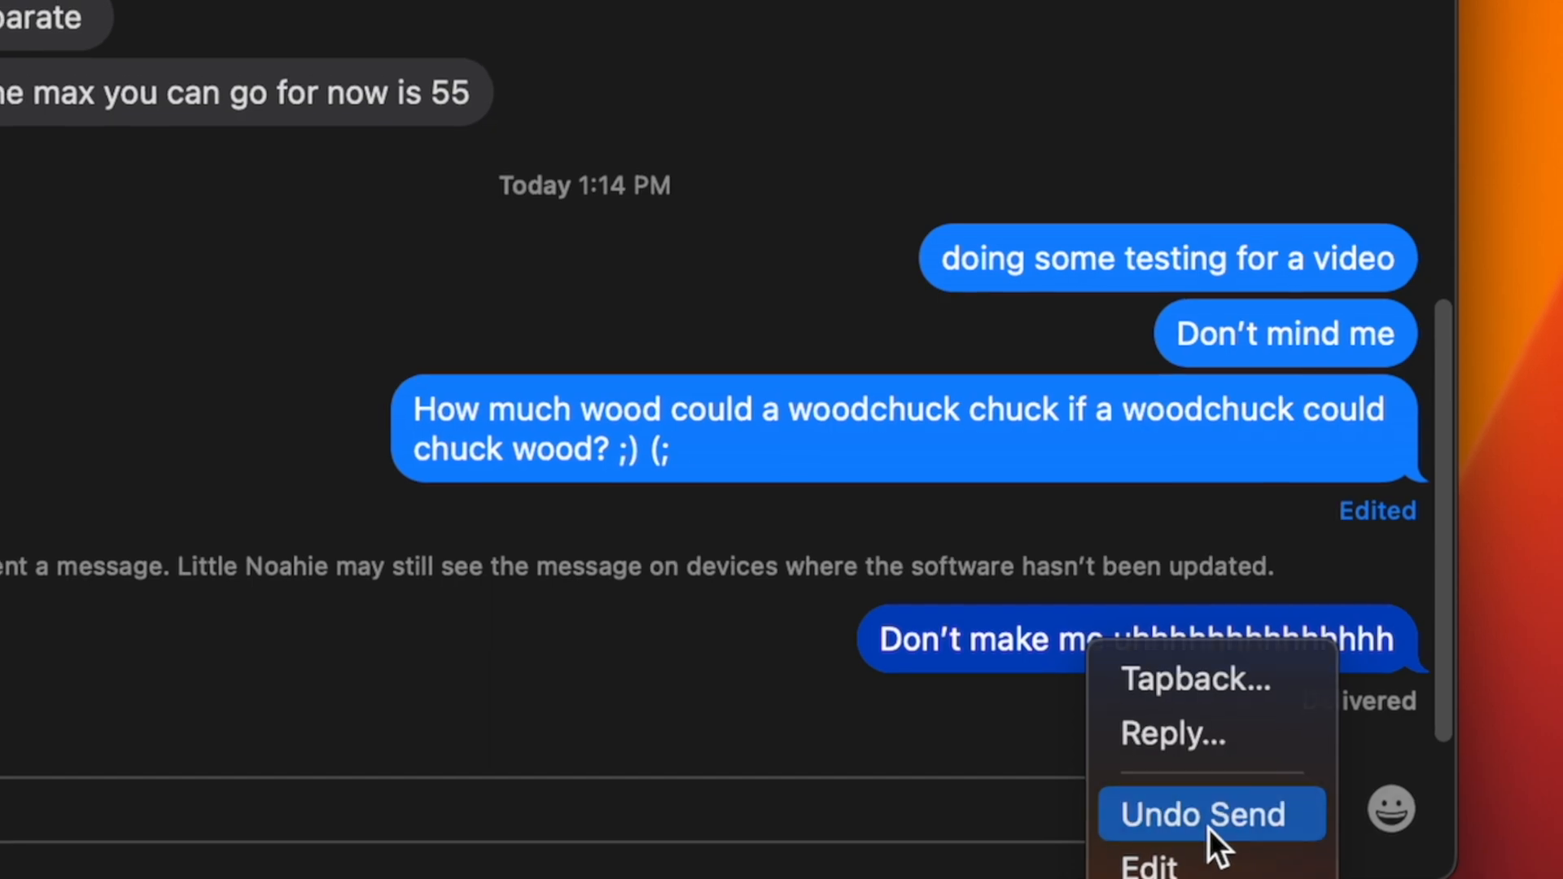
click(1211, 815)
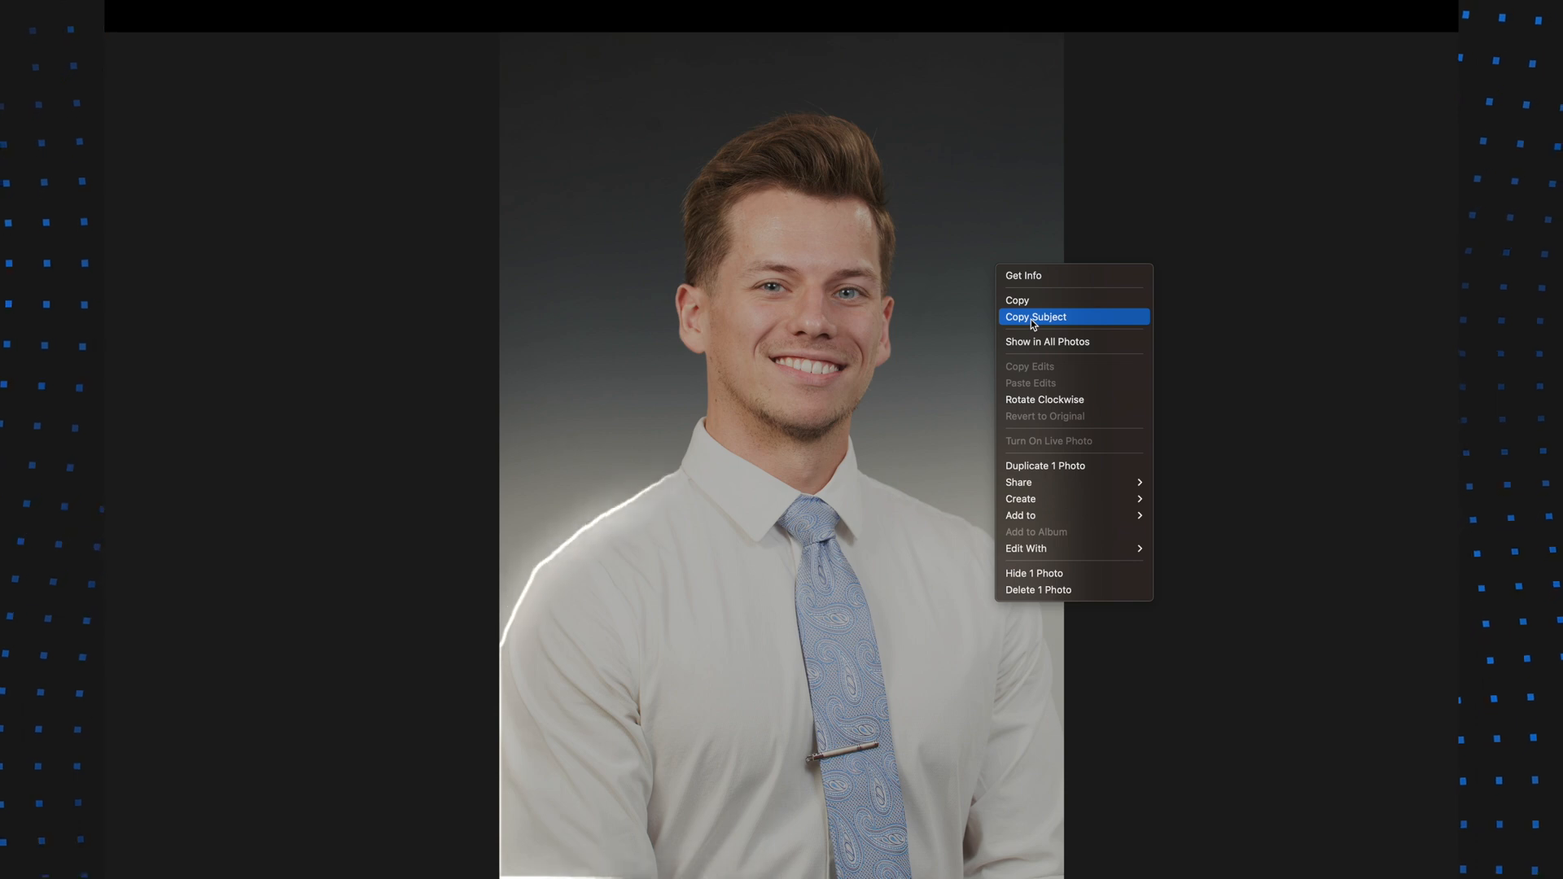
Copy Subject from the man's portrait, then from the plush toy photo.
click(1035, 317)
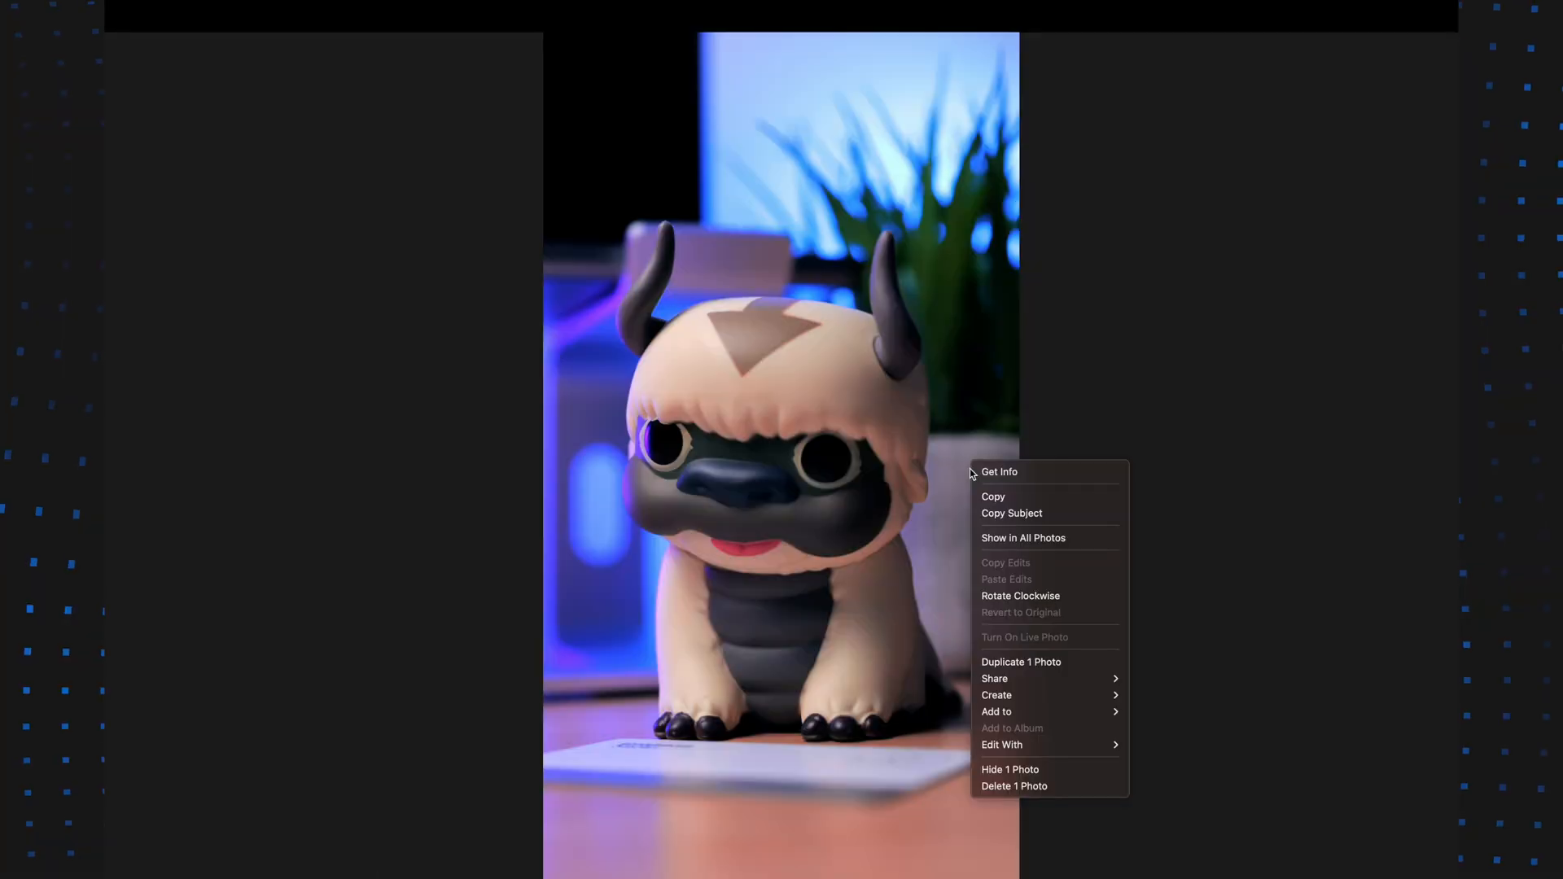
mouse_move(1012, 513)
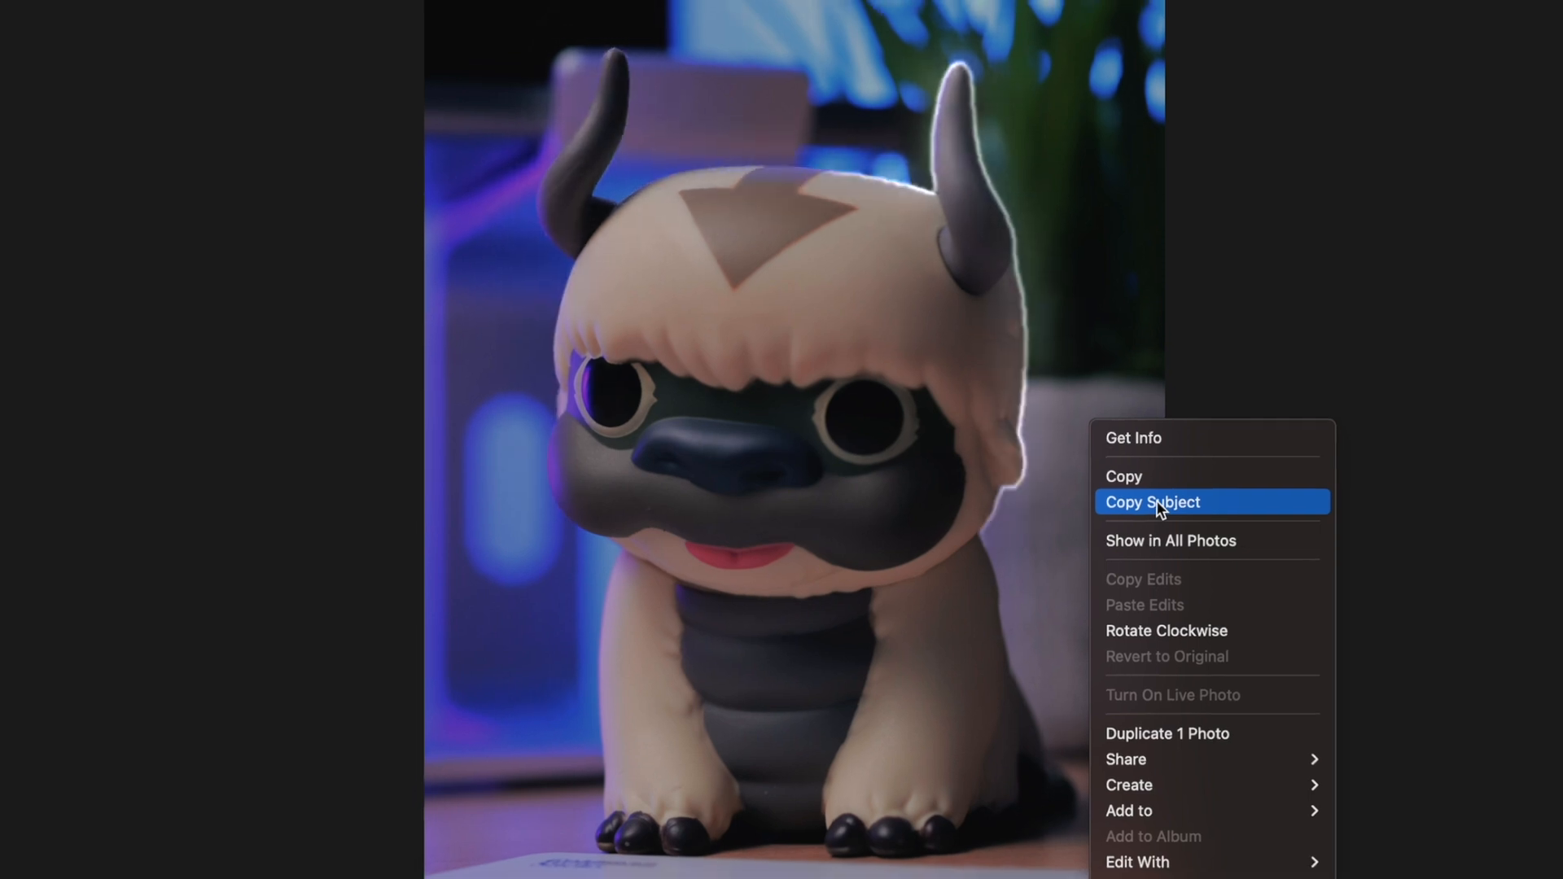
click(1152, 501)
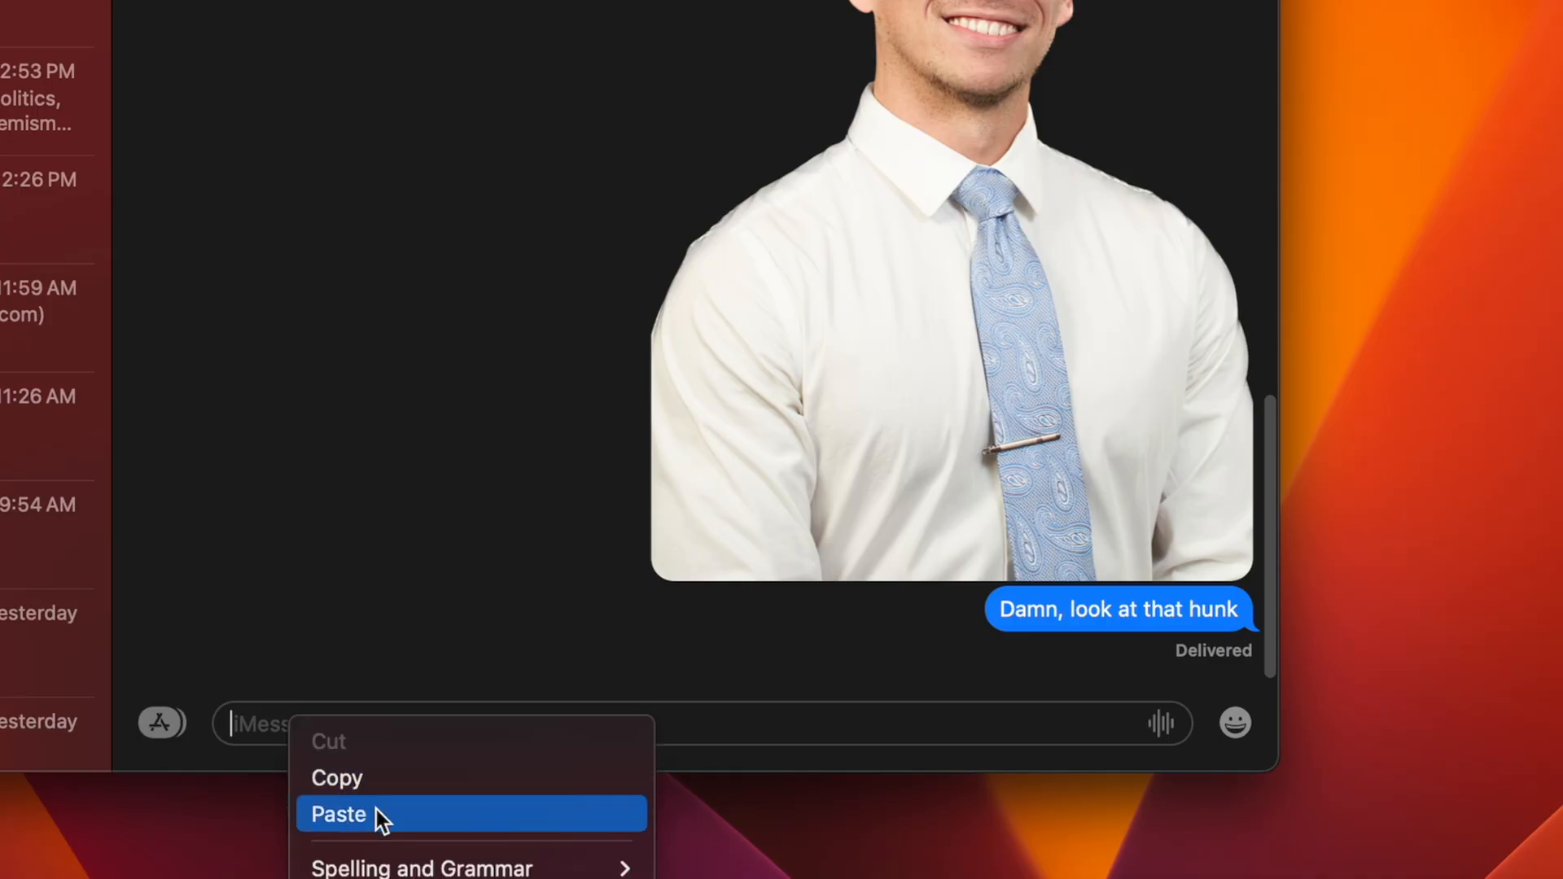
Paste the copied cut-out subject into the iMessage text field.
click(339, 815)
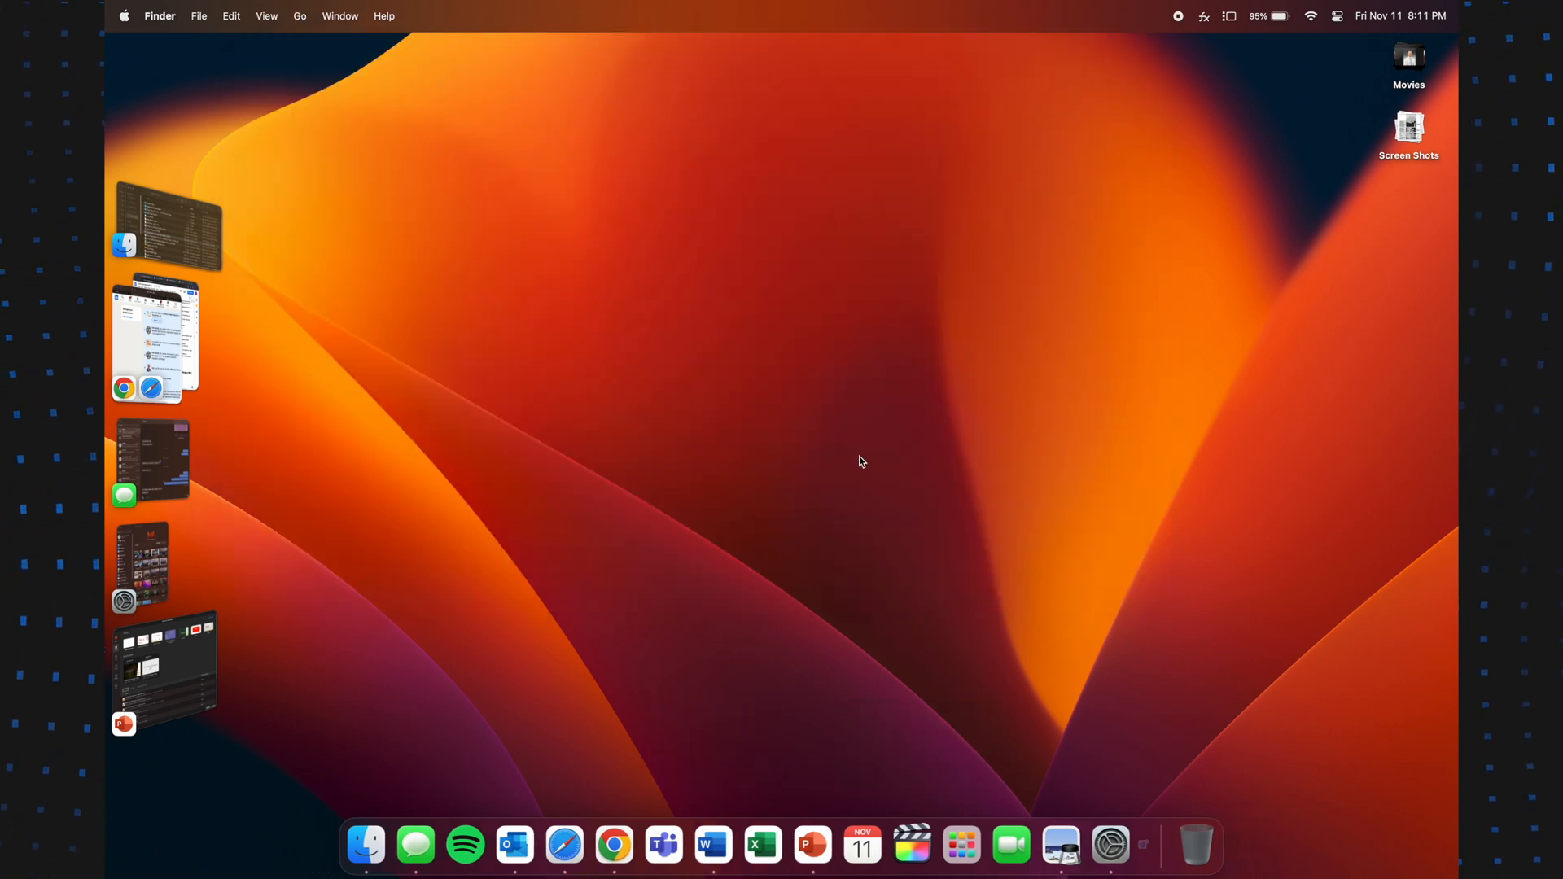
Search Spotlight for Bruins reverse retro jerseys and open the NHL shop suggestion.
text(audi r)
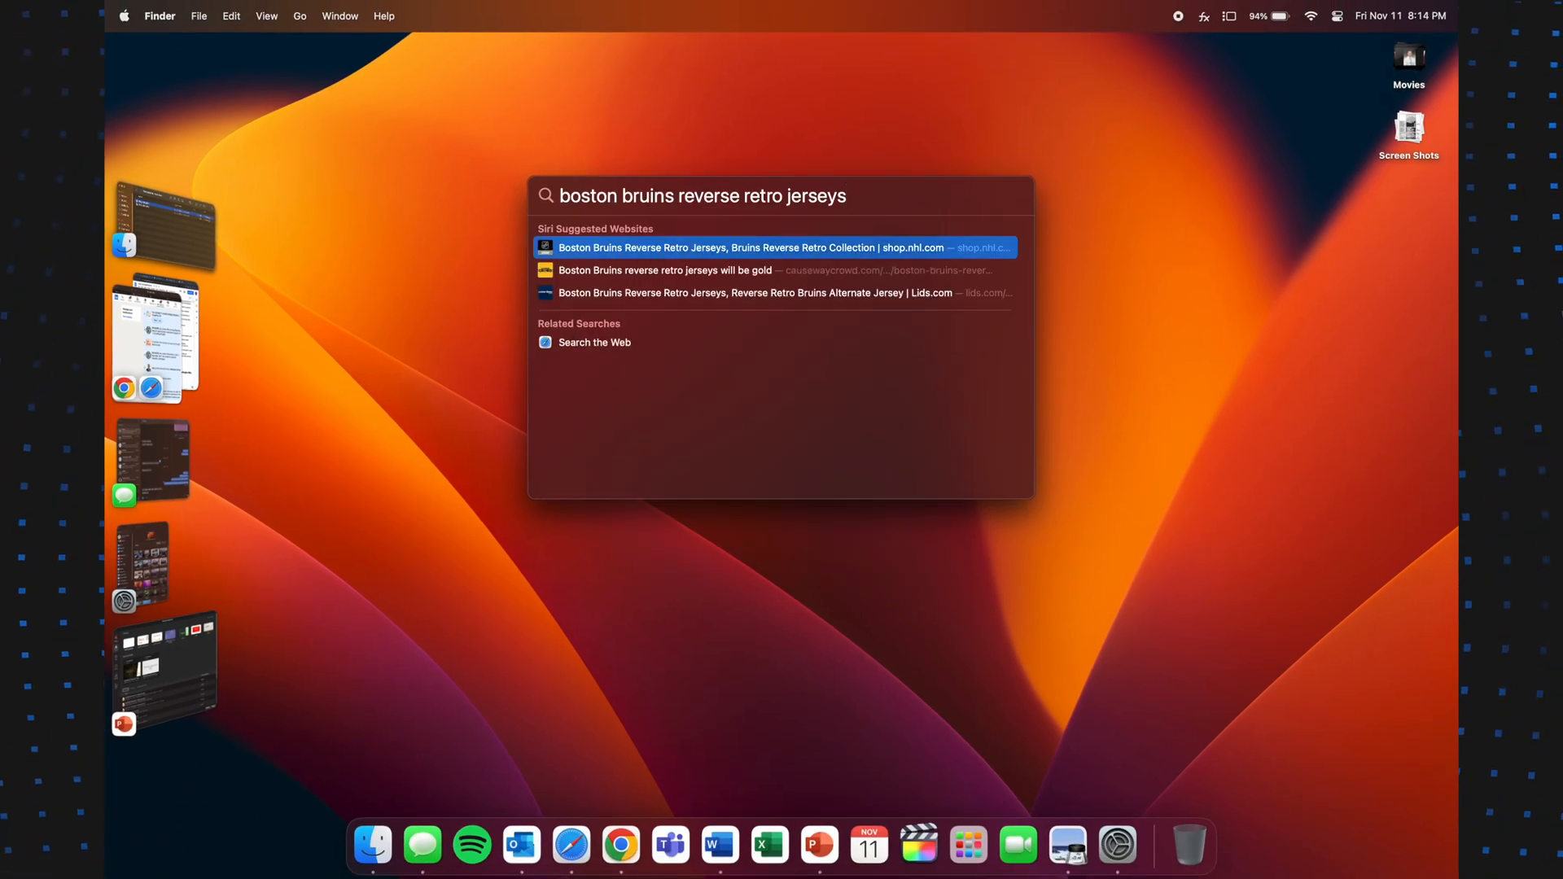
click(779, 247)
text(timer)
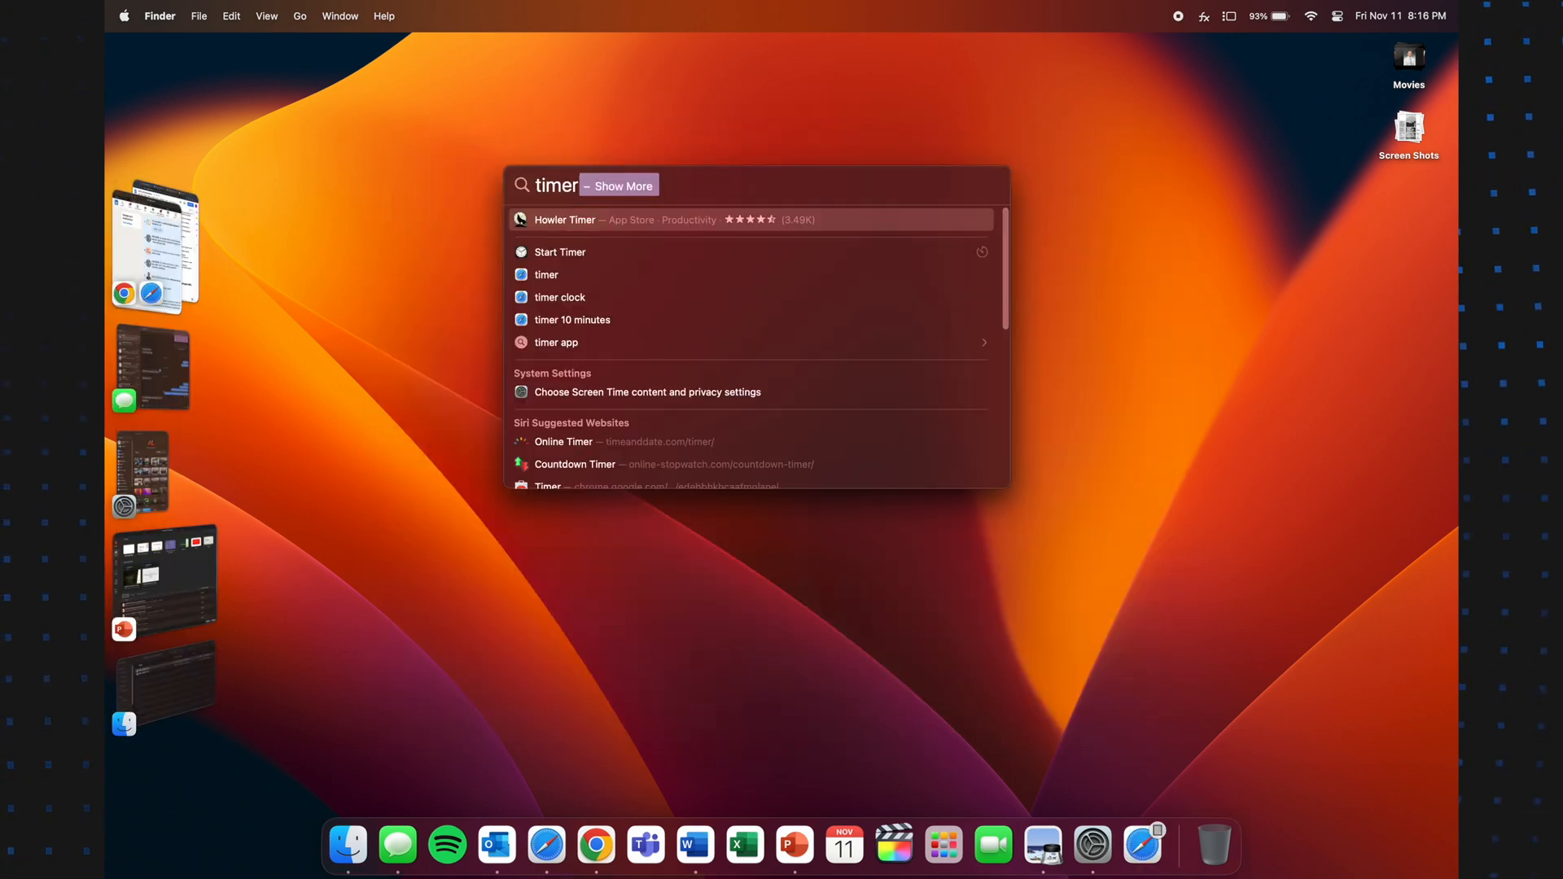
Start a countdown timer from Spotlight's Start Timer result for 'timer'.
click(560, 253)
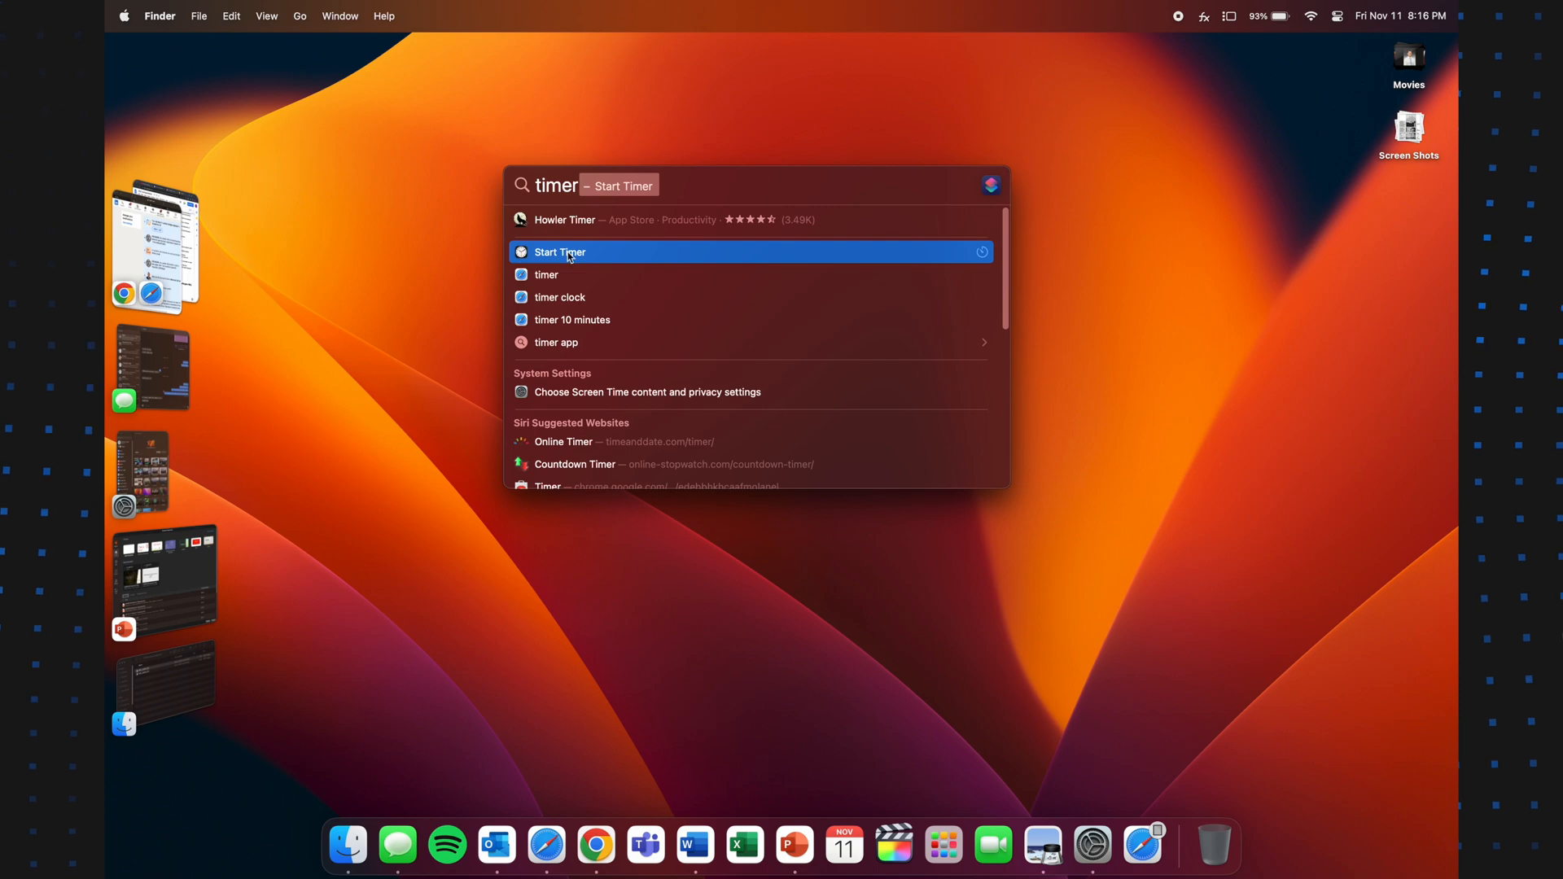
click(560, 253)
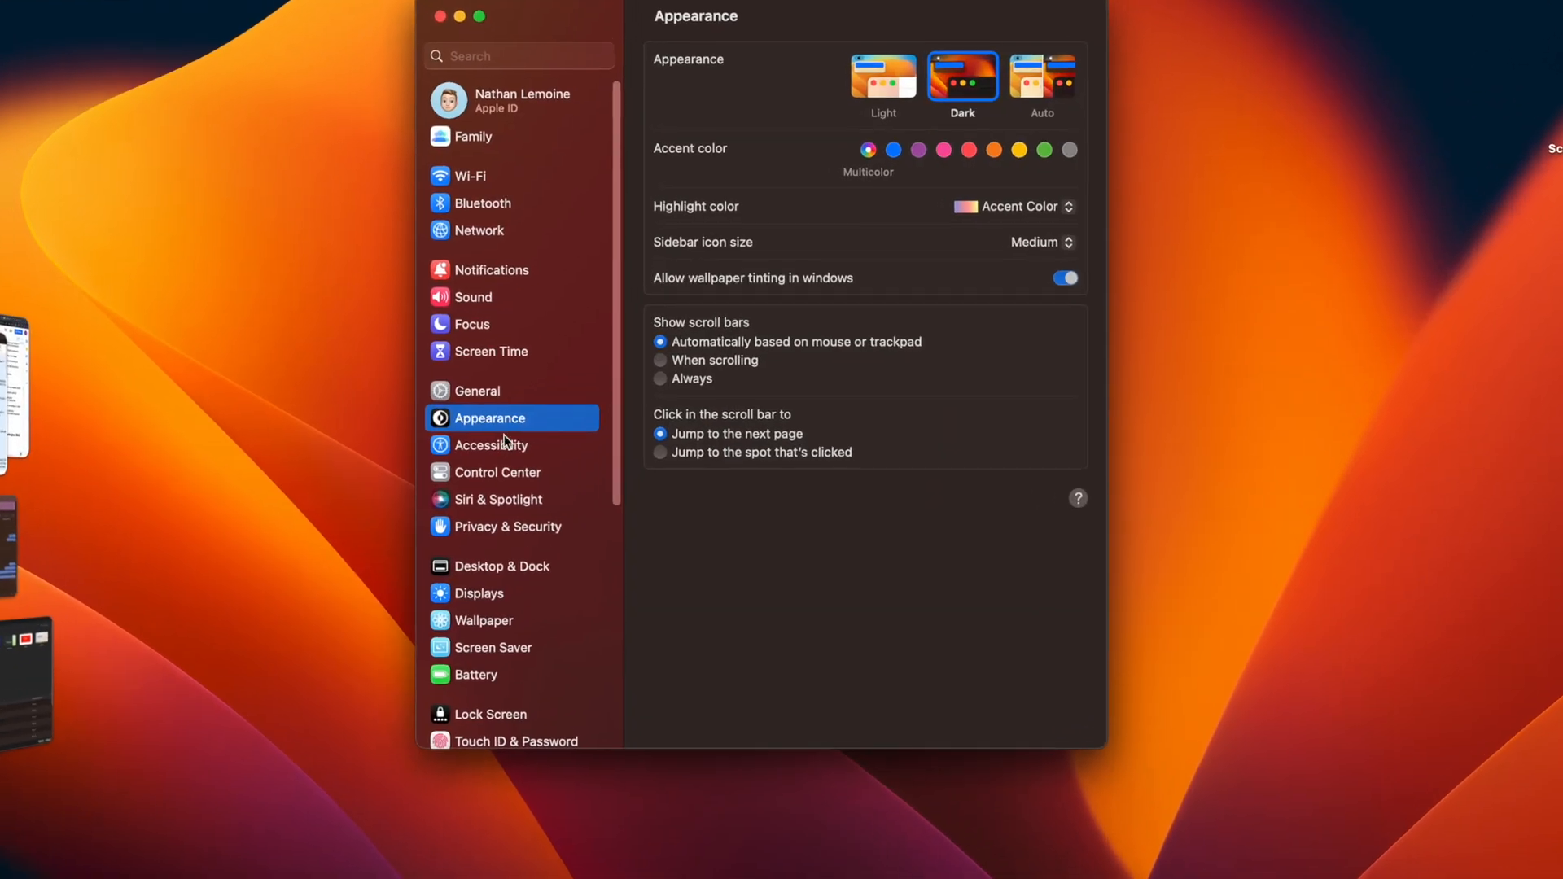
Turn on Background sounds under Accessibility > Audio and open the sound list.
click(491, 445)
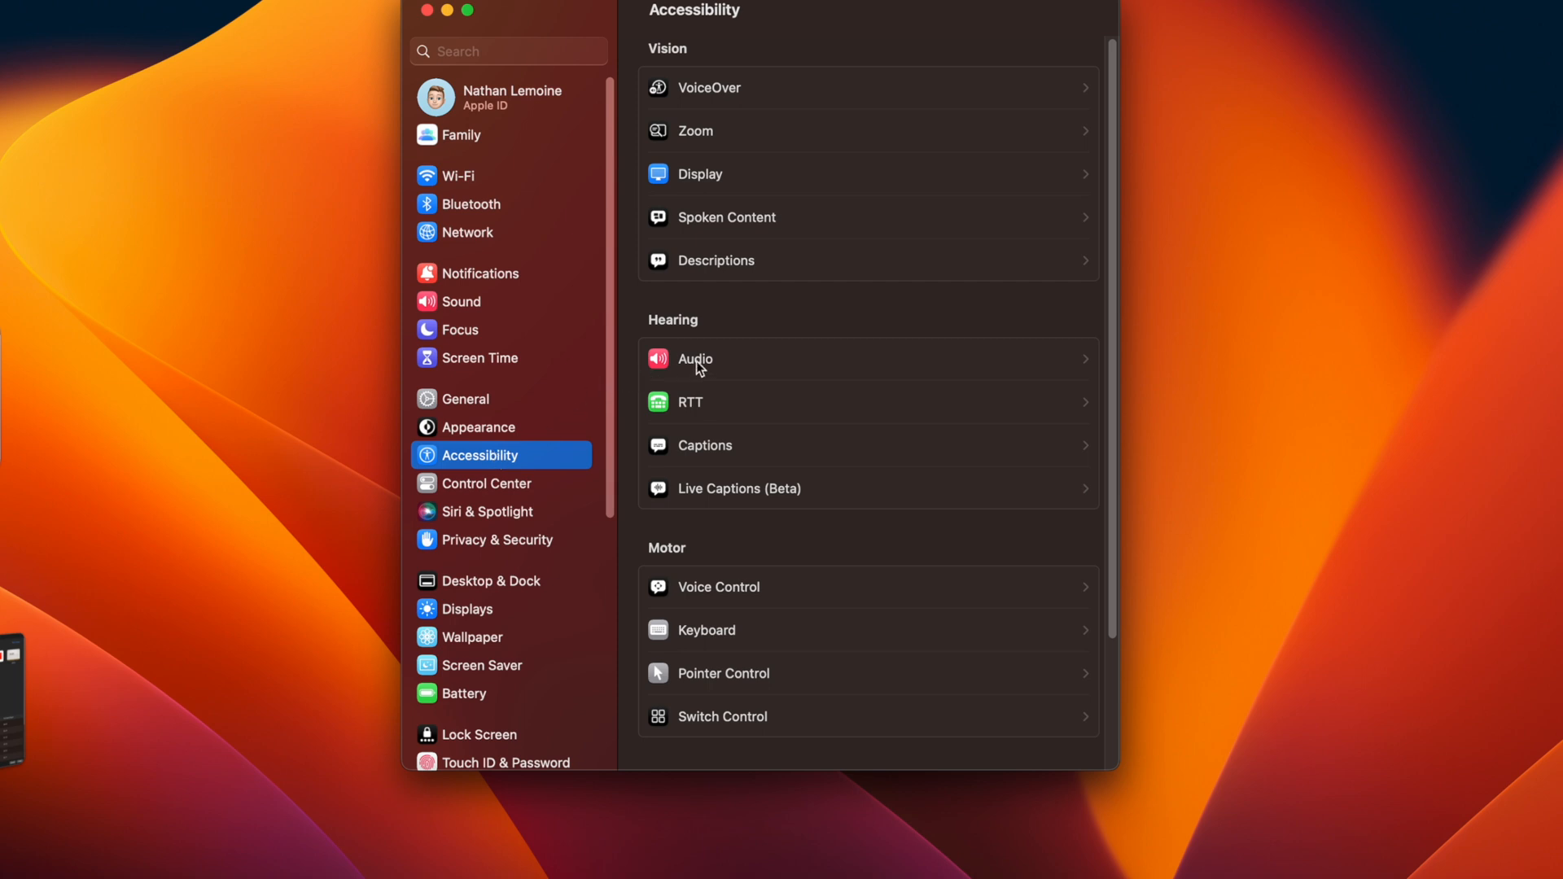
click(695, 359)
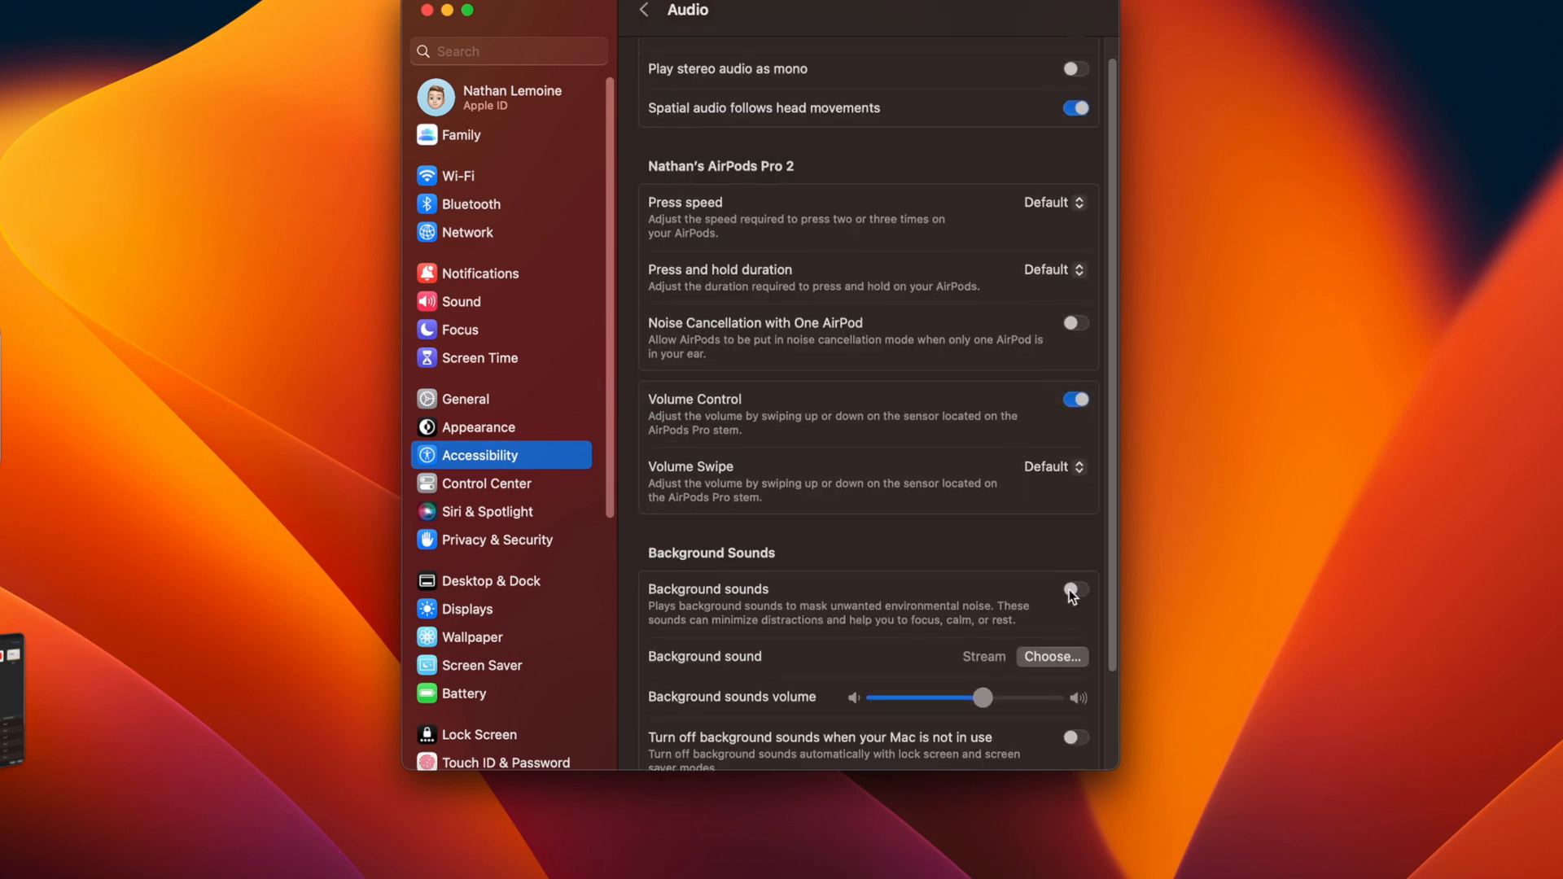
click(1075, 589)
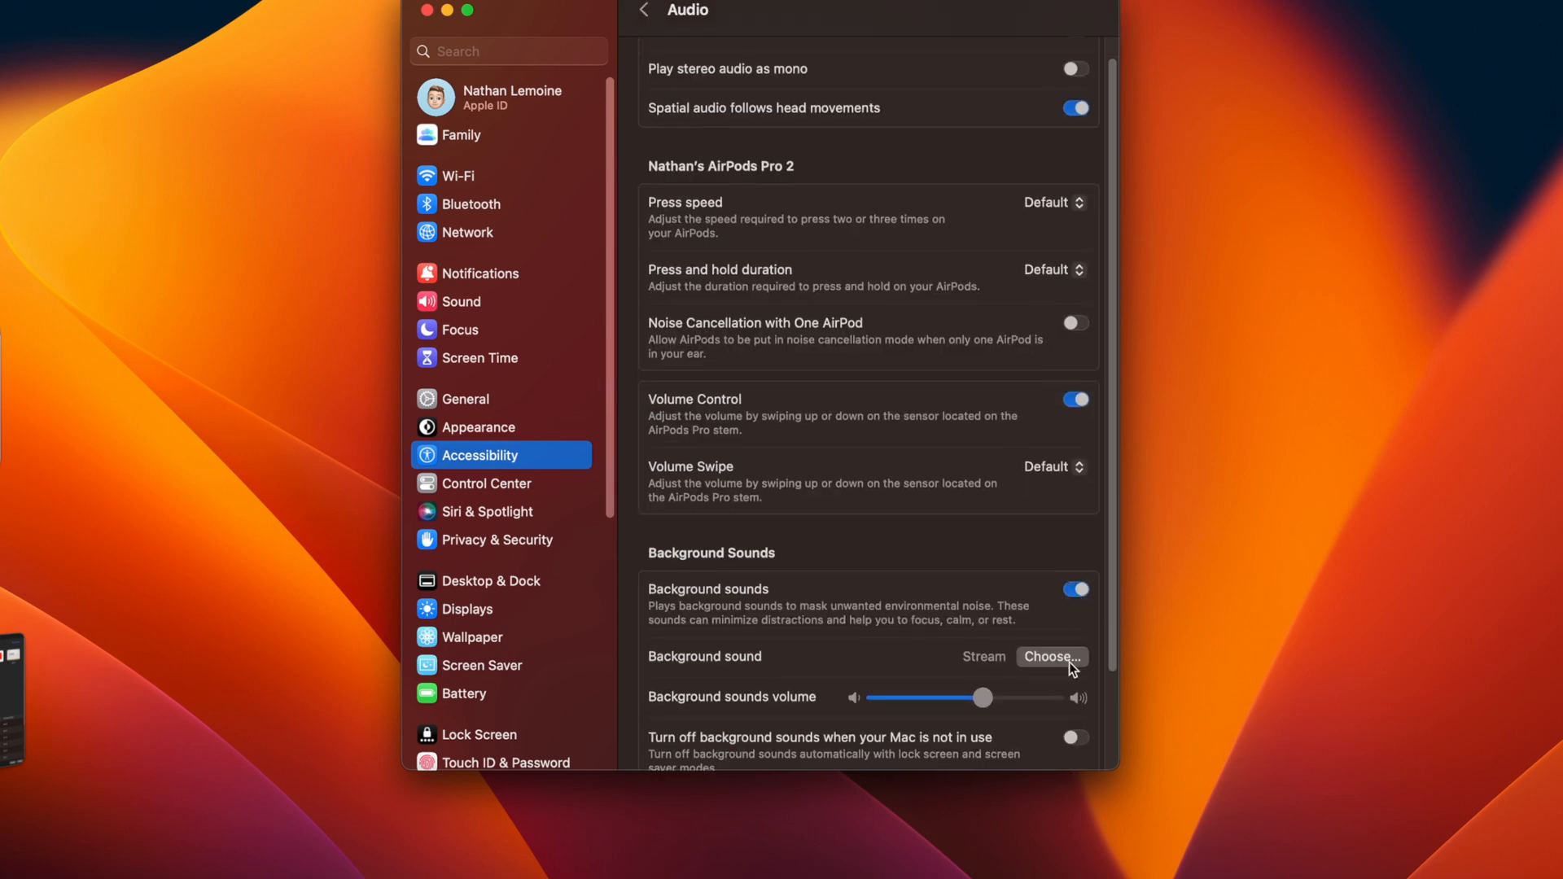
click(1052, 657)
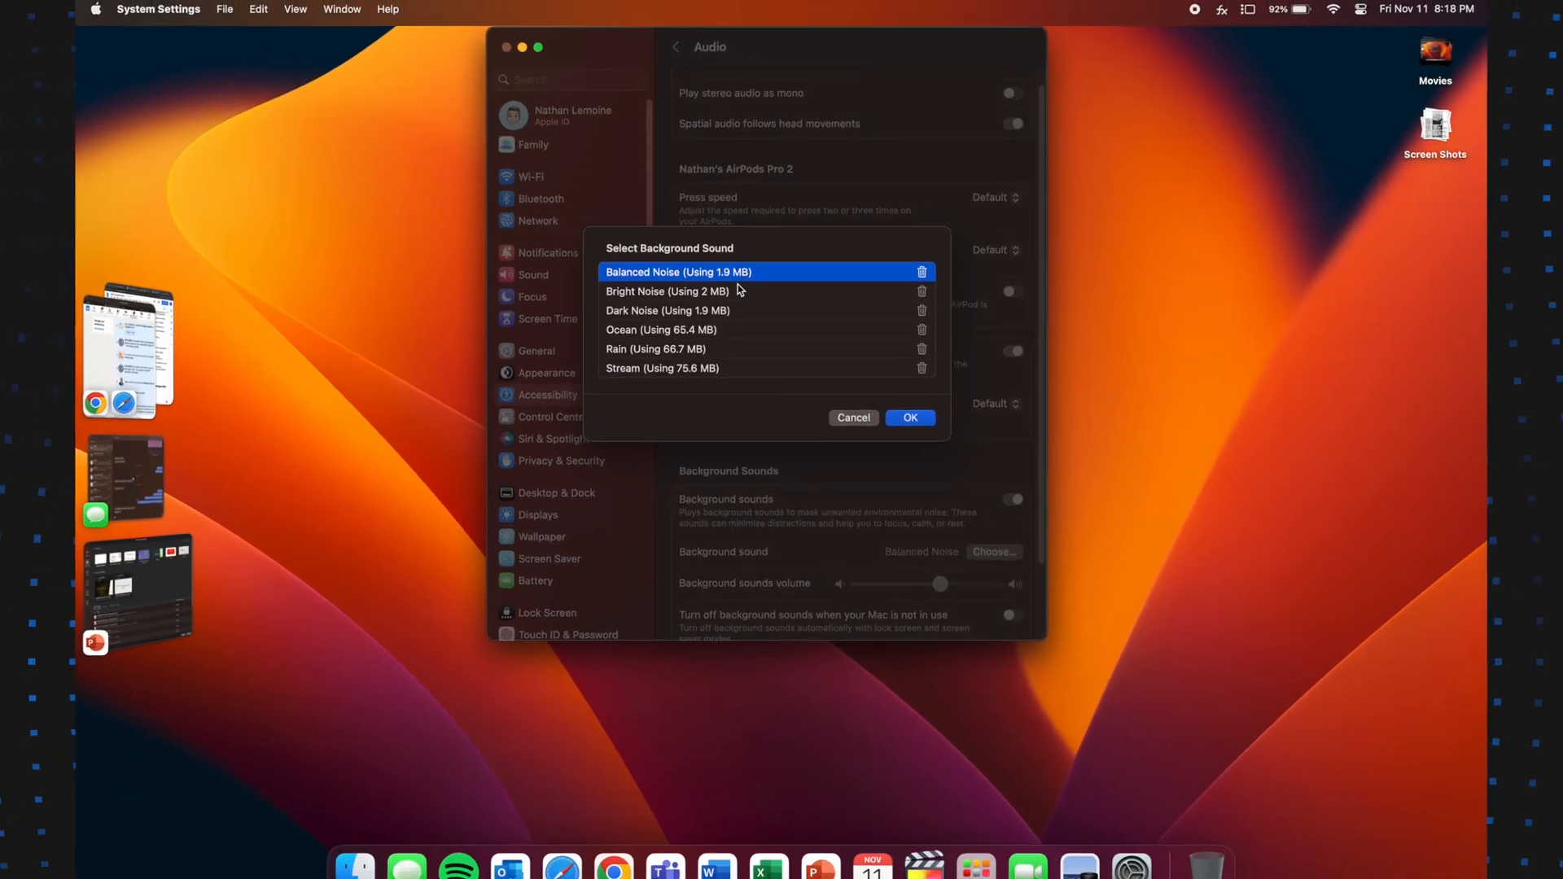
Apply Bright Noise, then Rain, and finally Stream as the background sound.
click(700, 291)
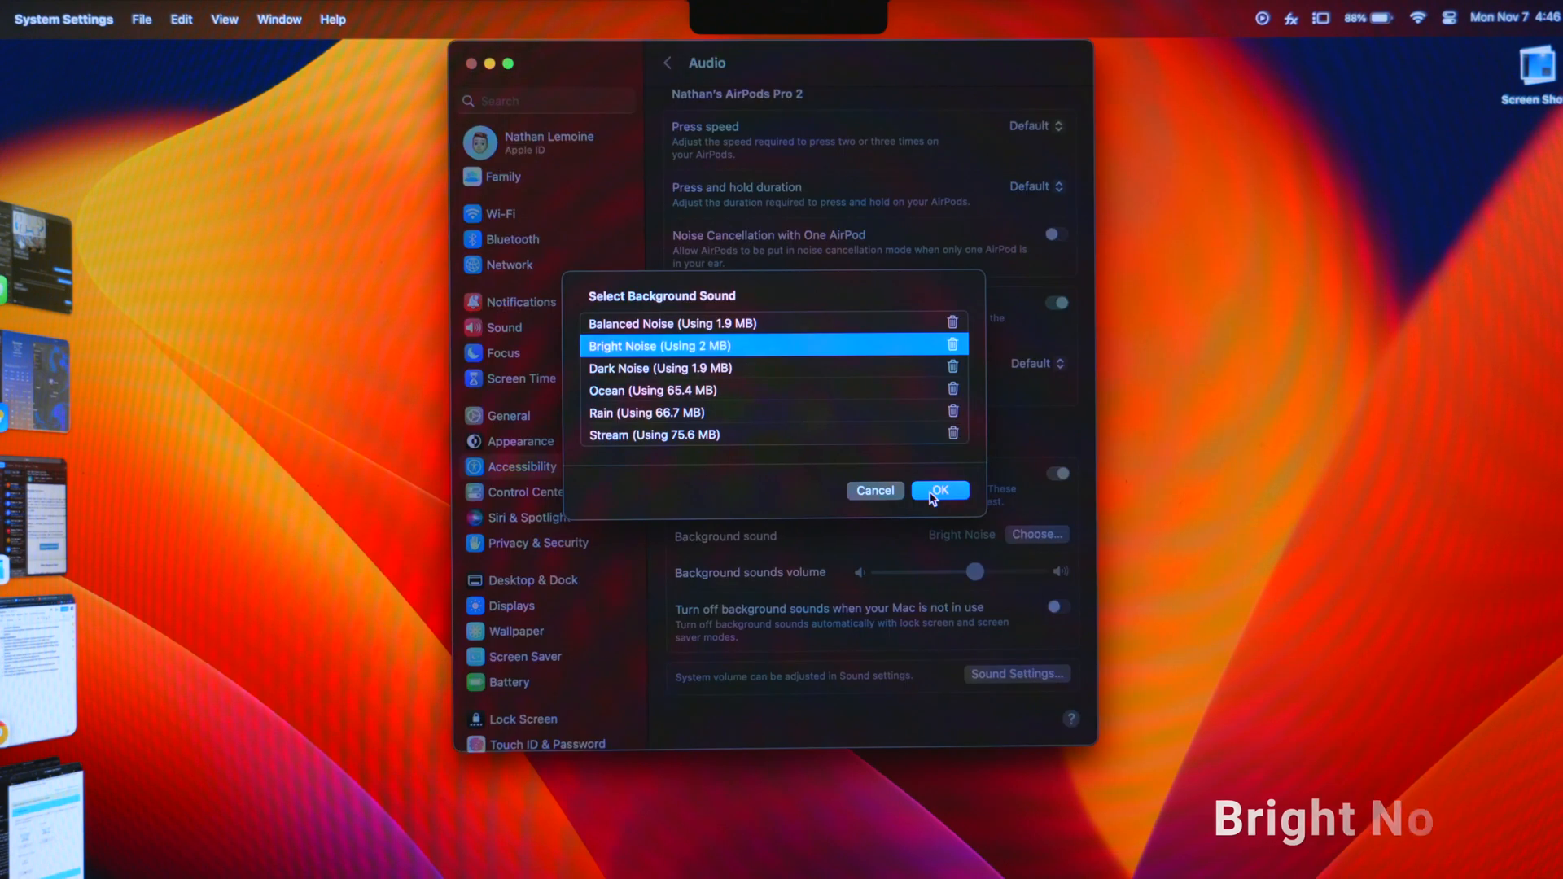
click(940, 490)
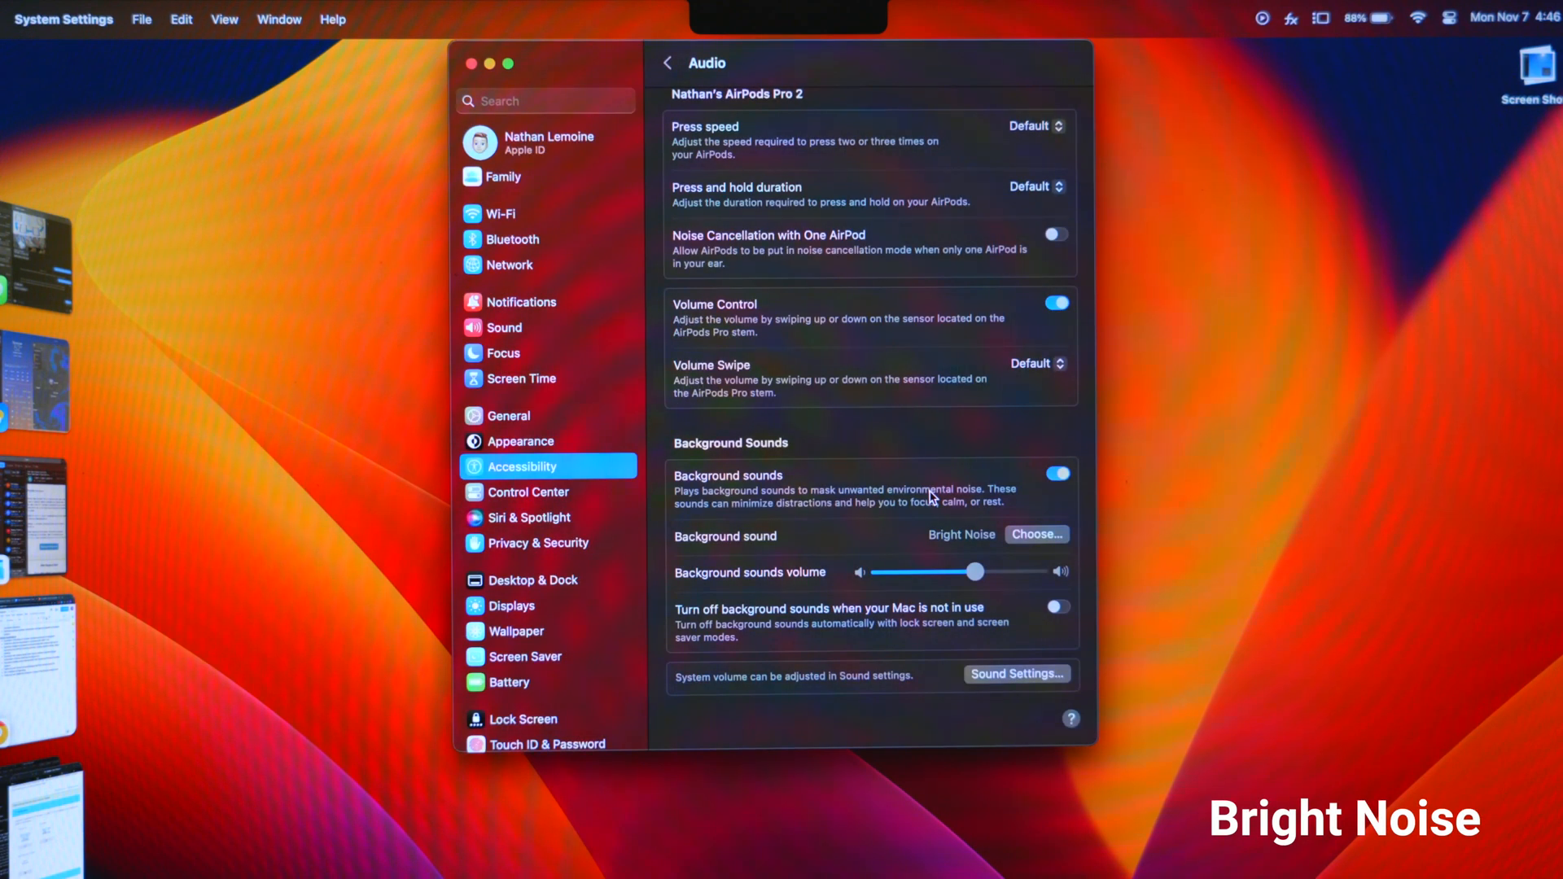
click(1037, 534)
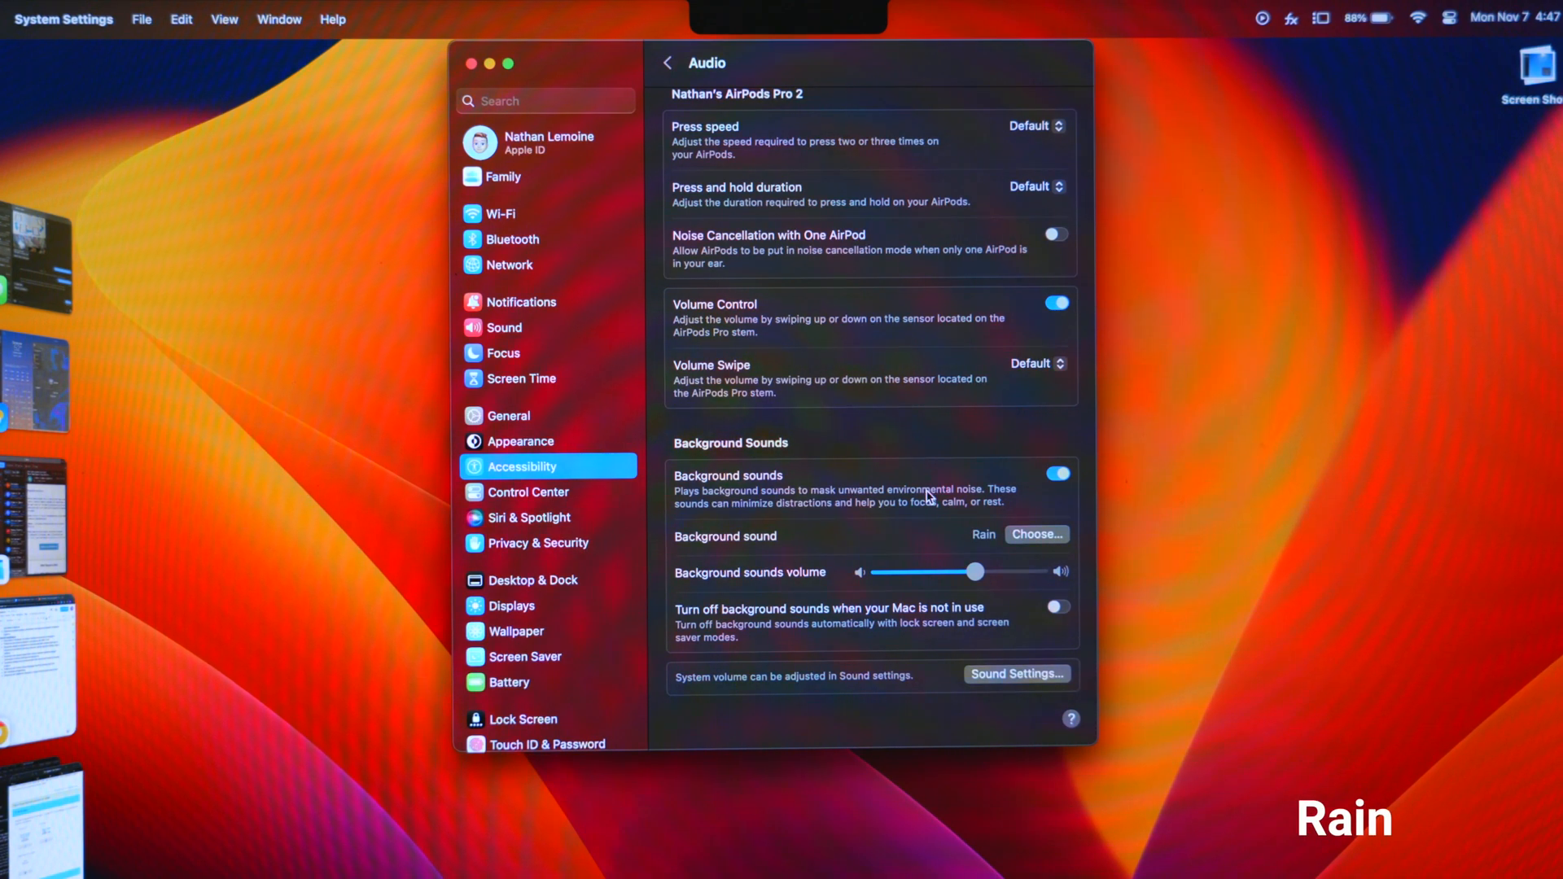
click(1036, 535)
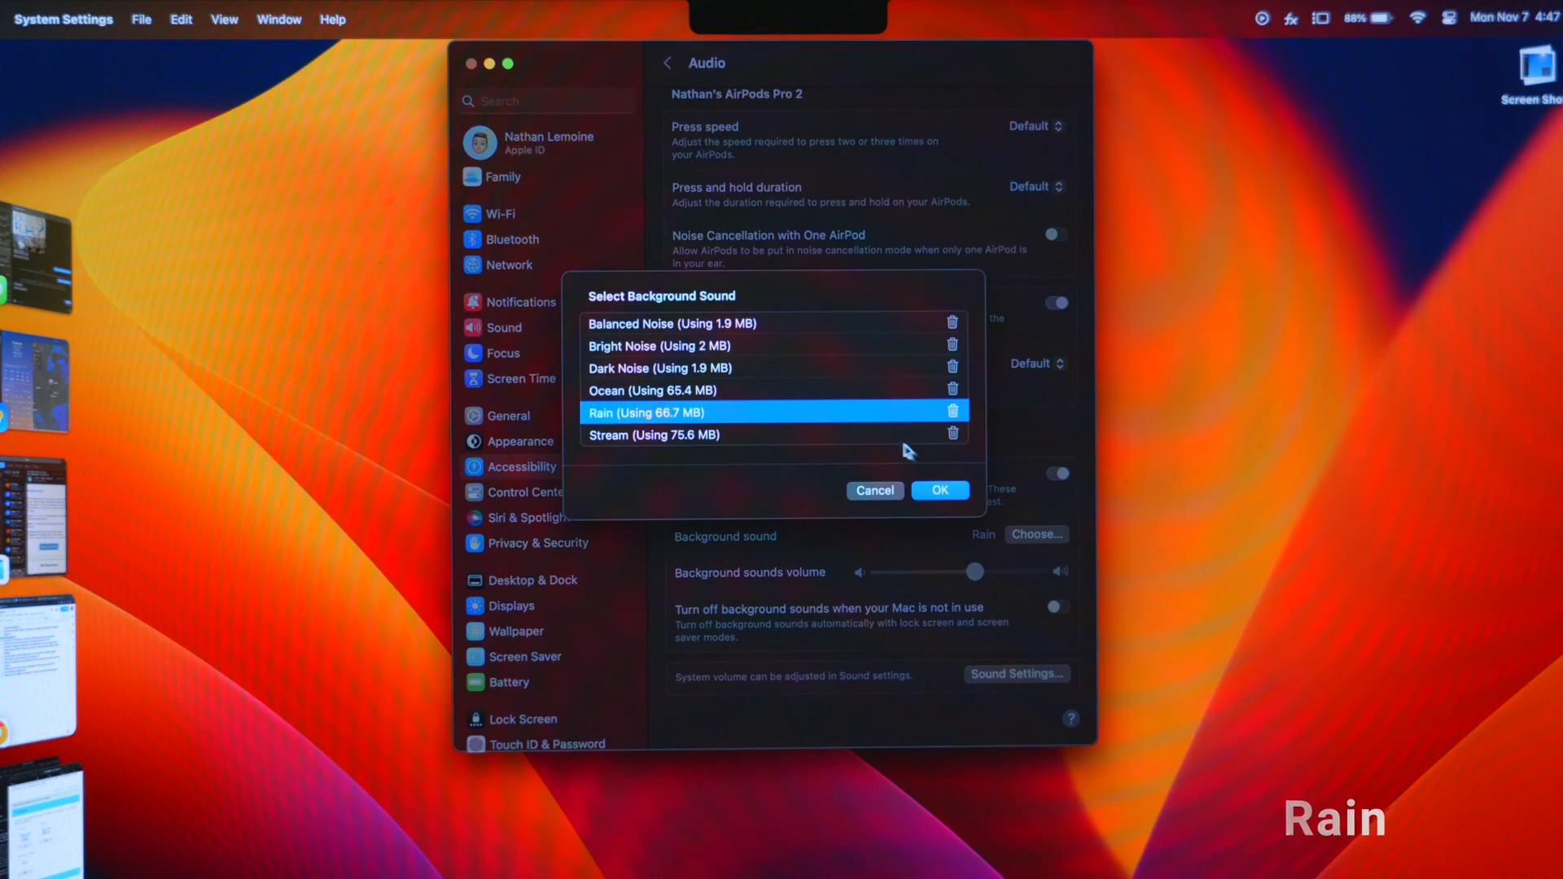
click(940, 490)
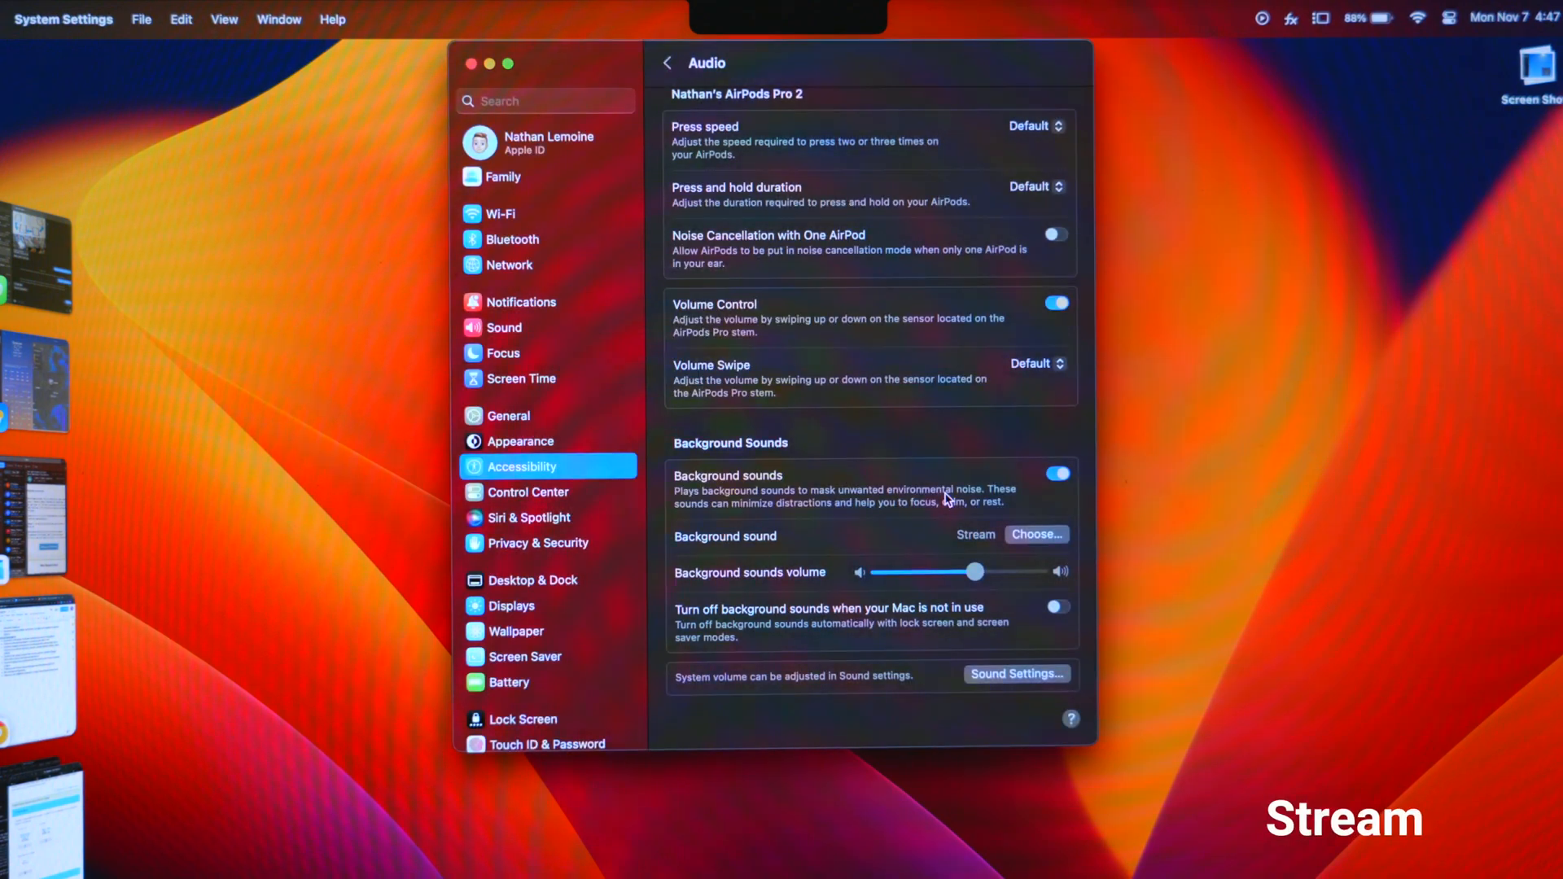